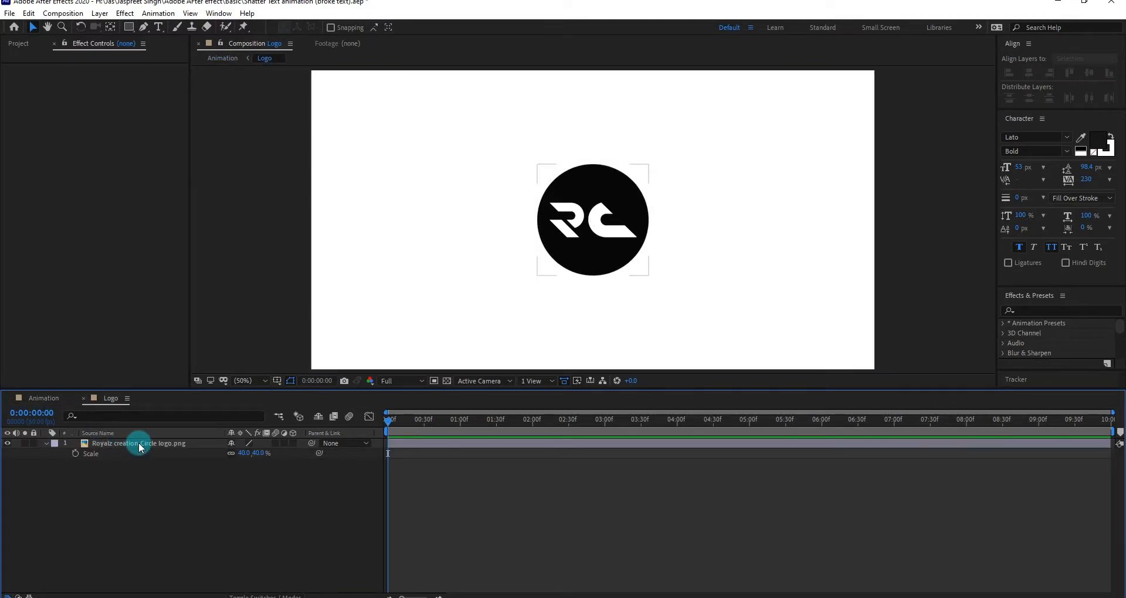
Apply CC Lens to the Logo layer with Convergence -100 and Size 0 so the logo vanishes
click(139, 444)
text(cc lens)
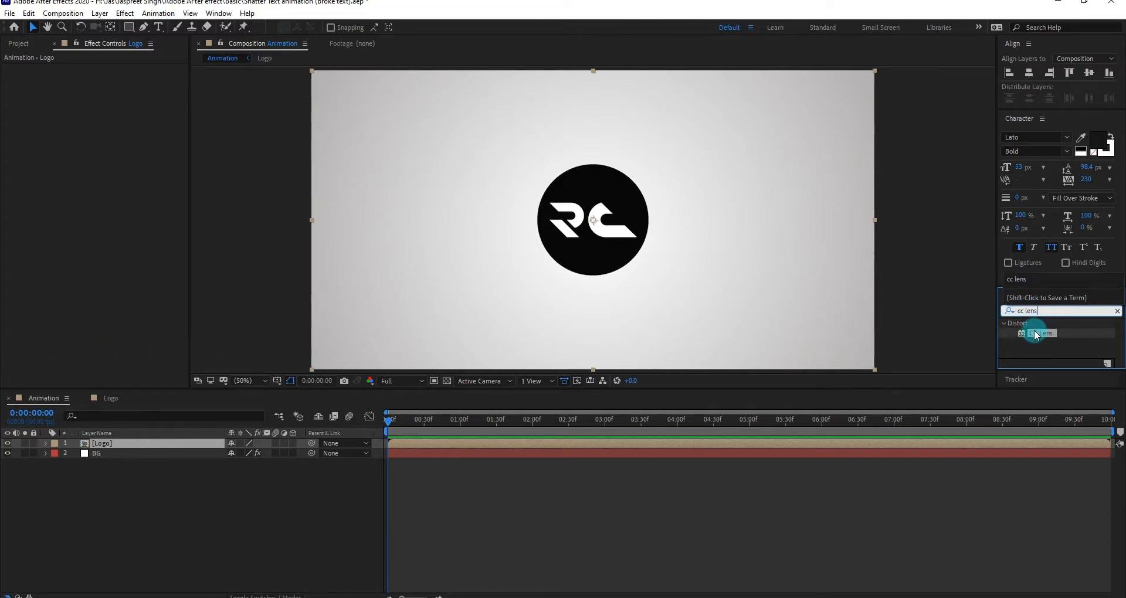
double_click(1042, 332)
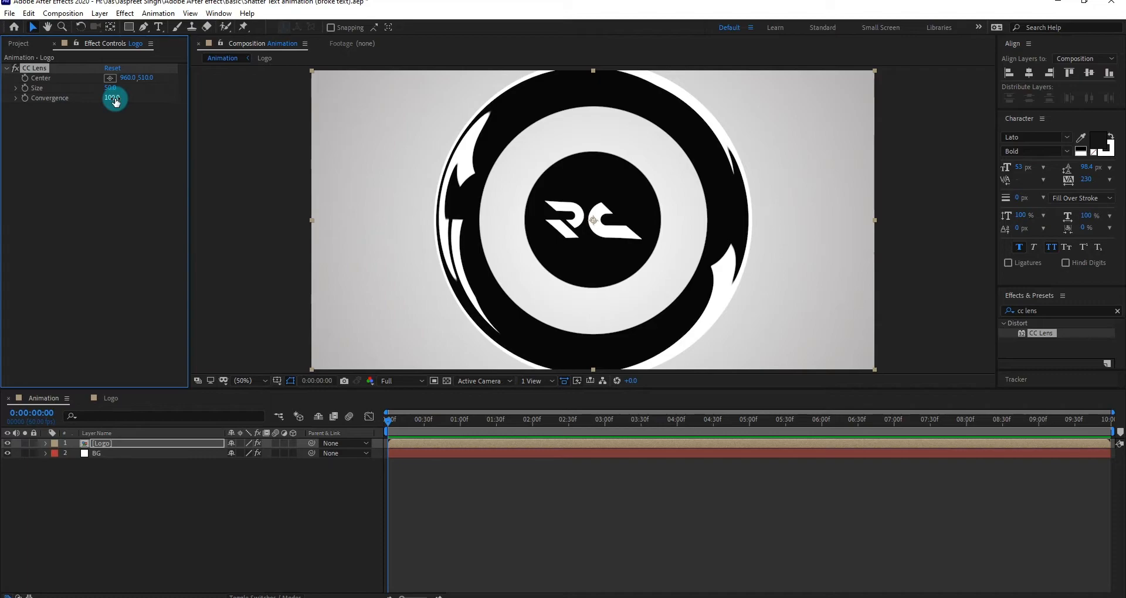
drag(115, 98, 115, 98)
text(-200)
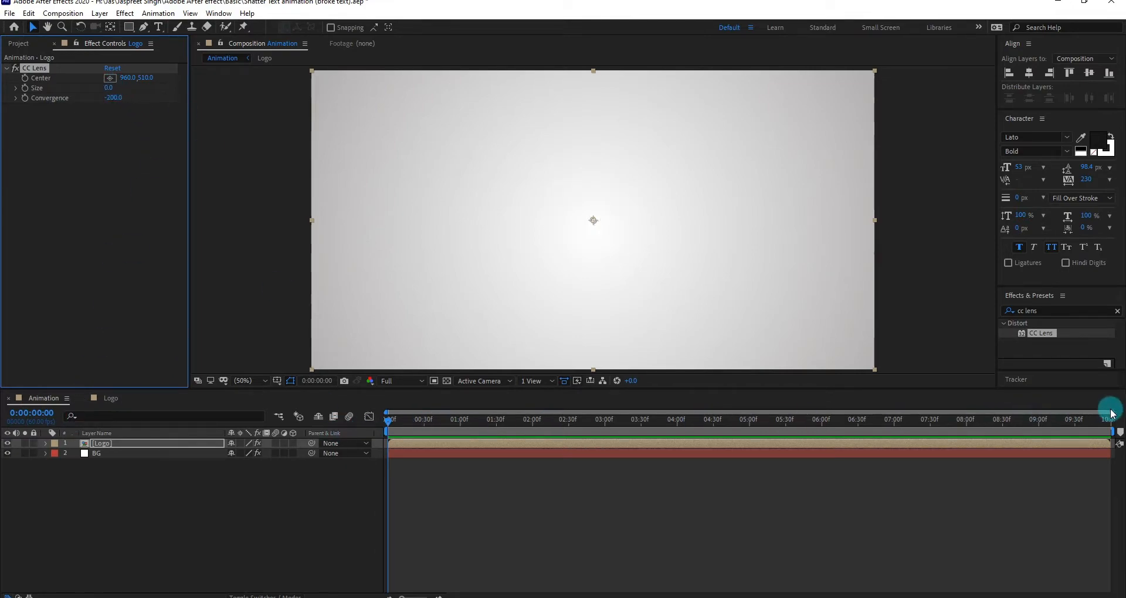
drag(1118, 409, 684, 409)
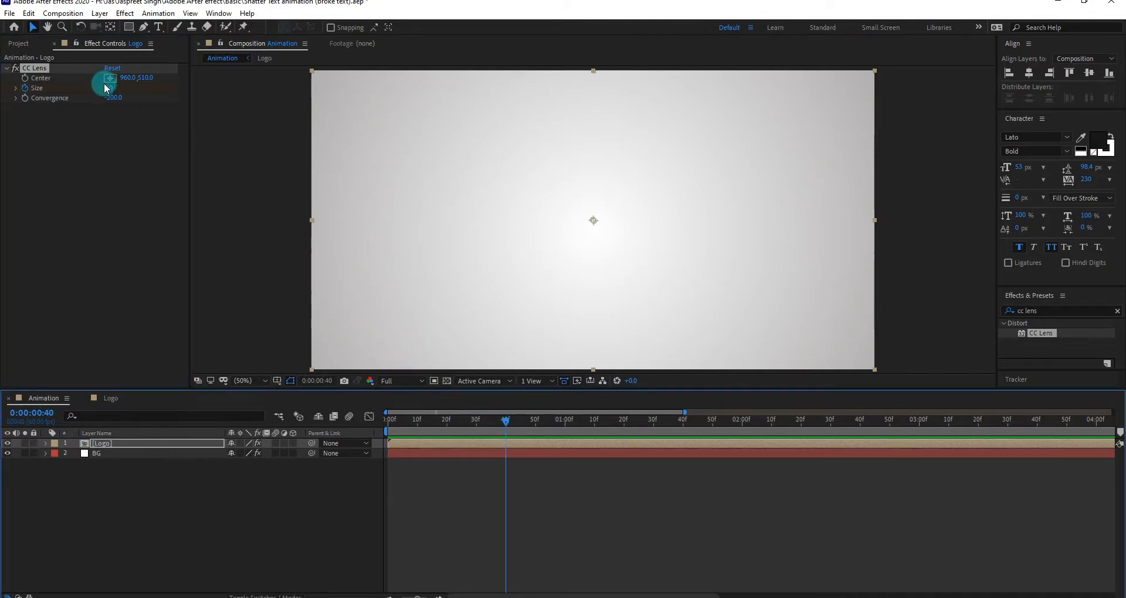
Keyframe CC Lens Size from about 15 through bounces to 50 over roughly 2.5 seconds
drag(126, 87, 109, 87)
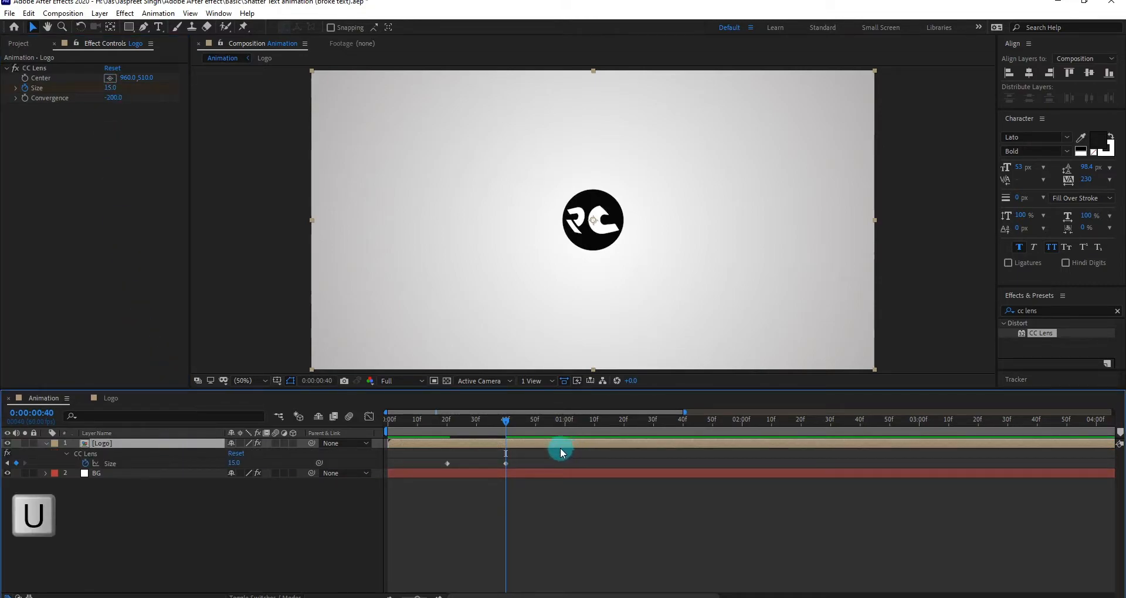
drag(505, 424, 593, 424)
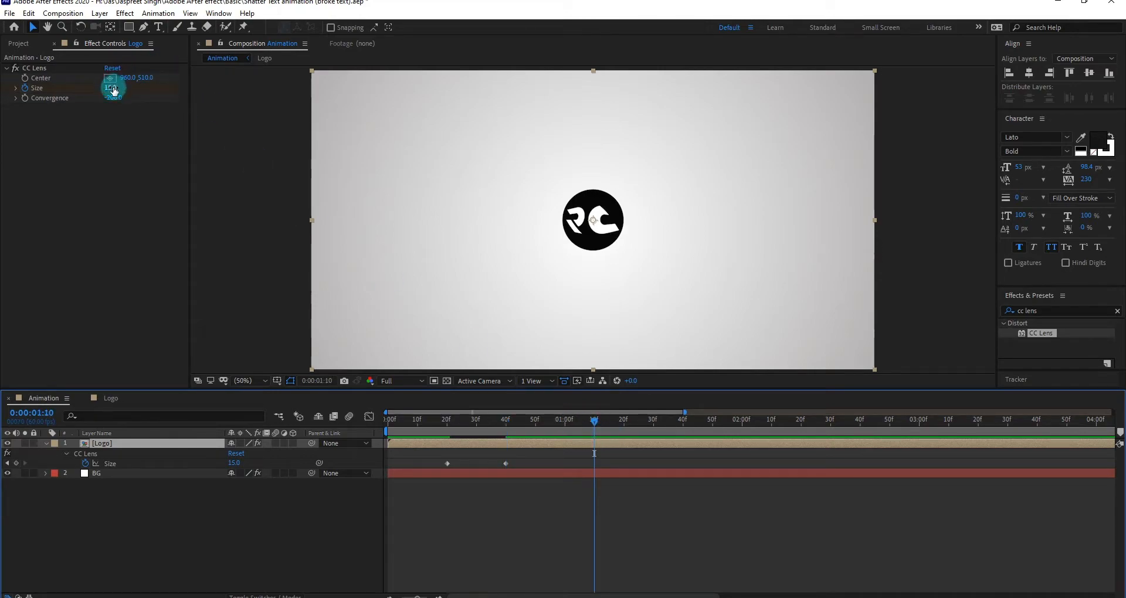
drag(112, 88, 125, 88)
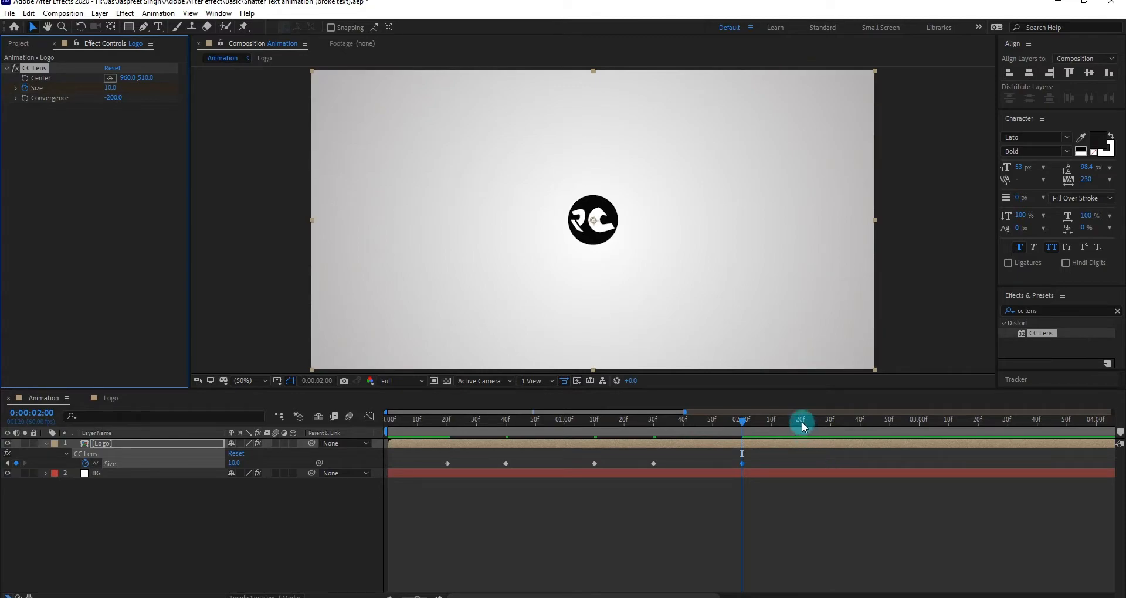
click(802, 420)
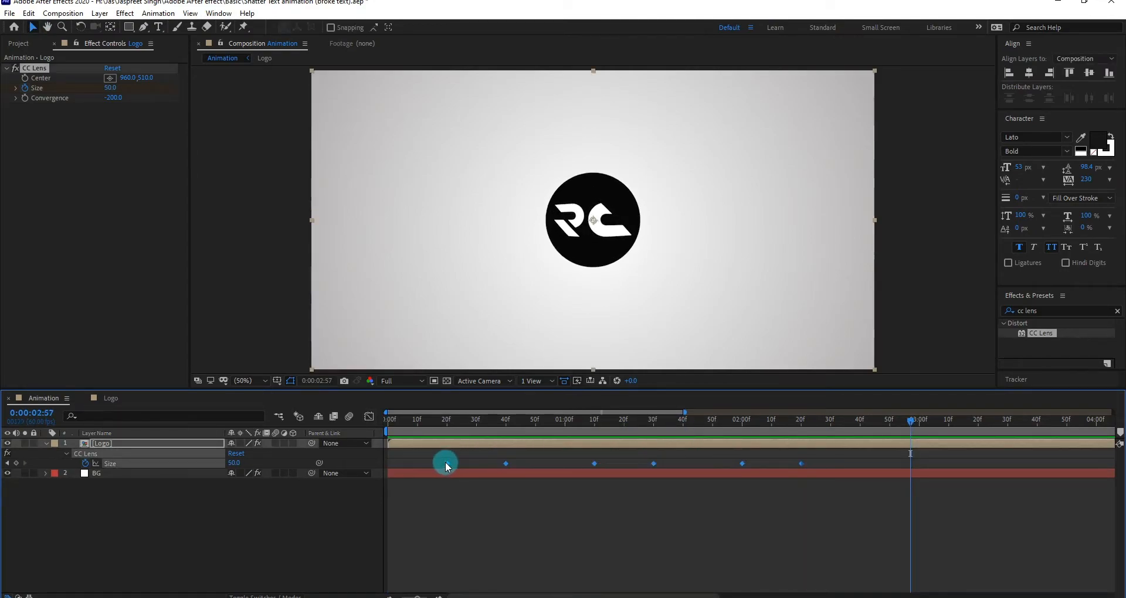
Easy Ease all the Size keyframes, check their speed graph, and return to the keyframe view
right_click(446, 463)
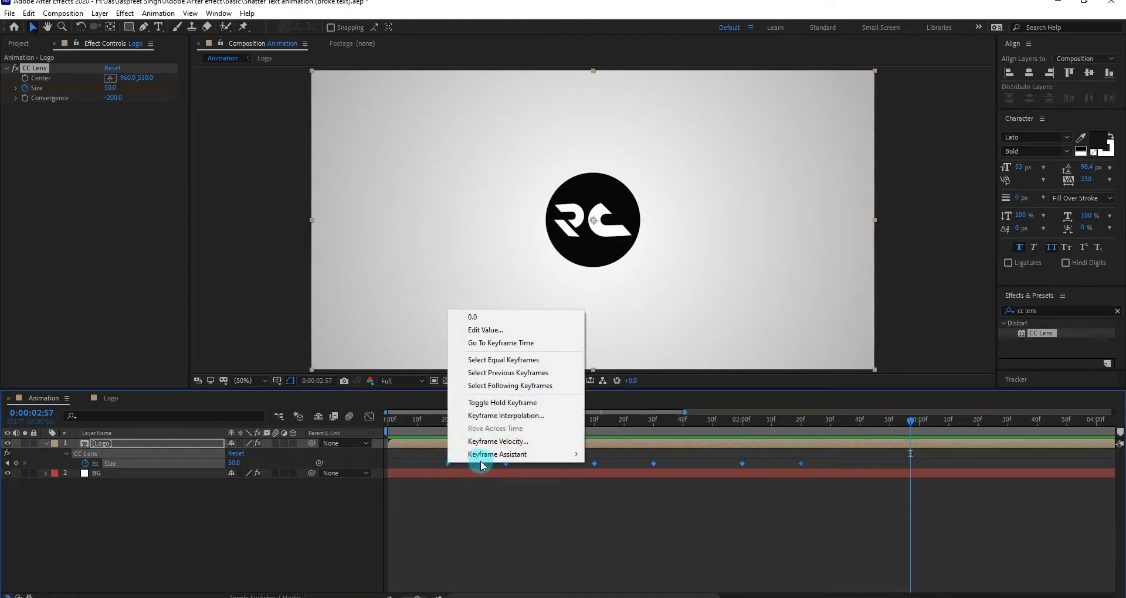
mouse_move(497, 454)
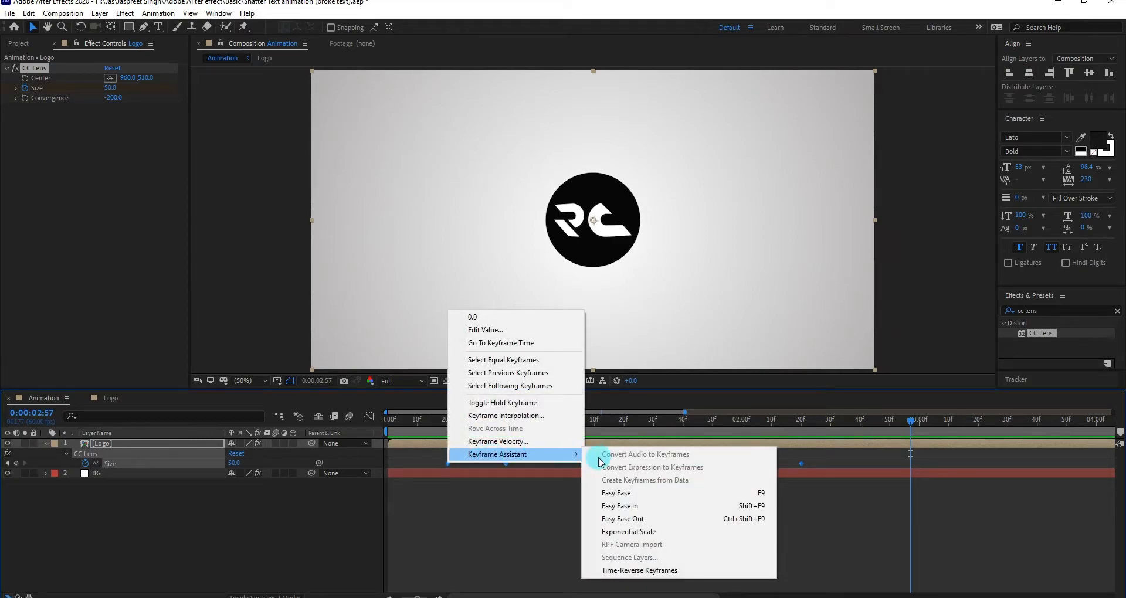
click(616, 493)
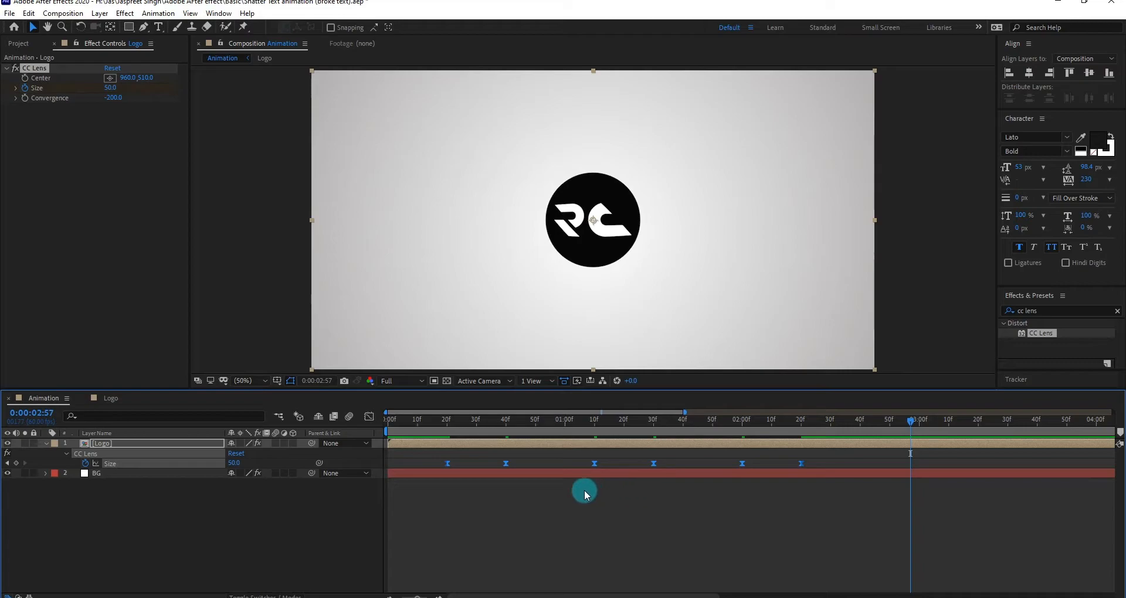
click(368, 416)
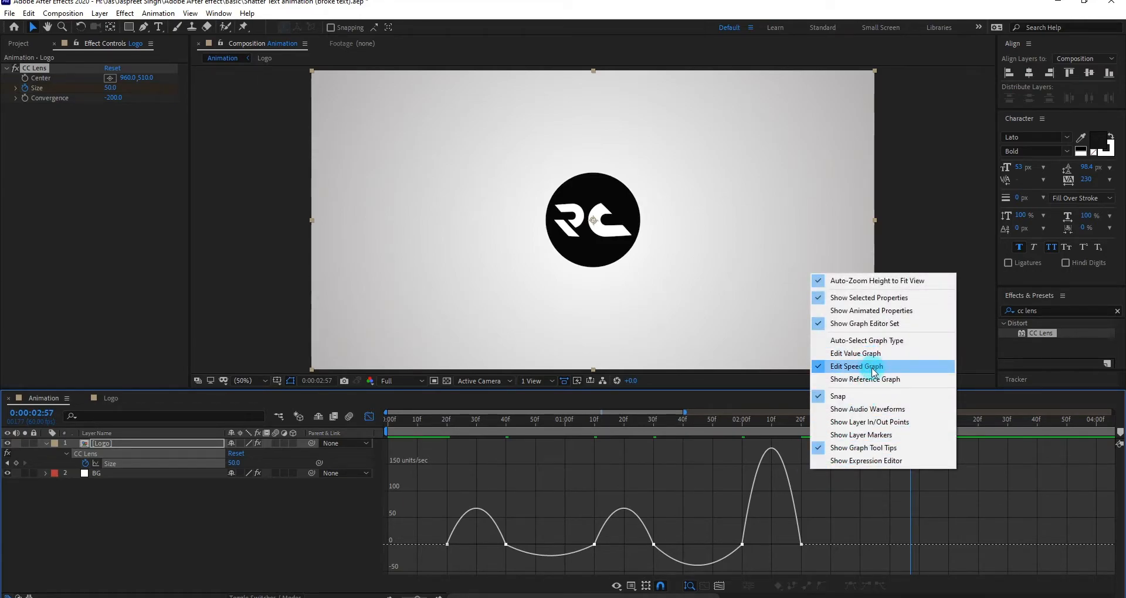
click(855, 366)
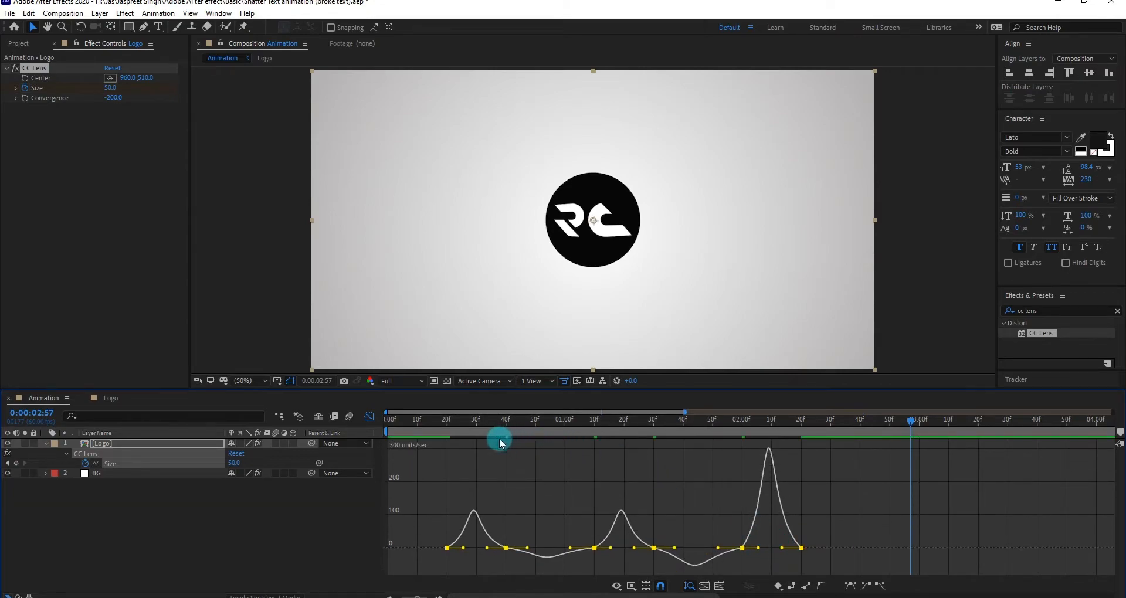
click(369, 415)
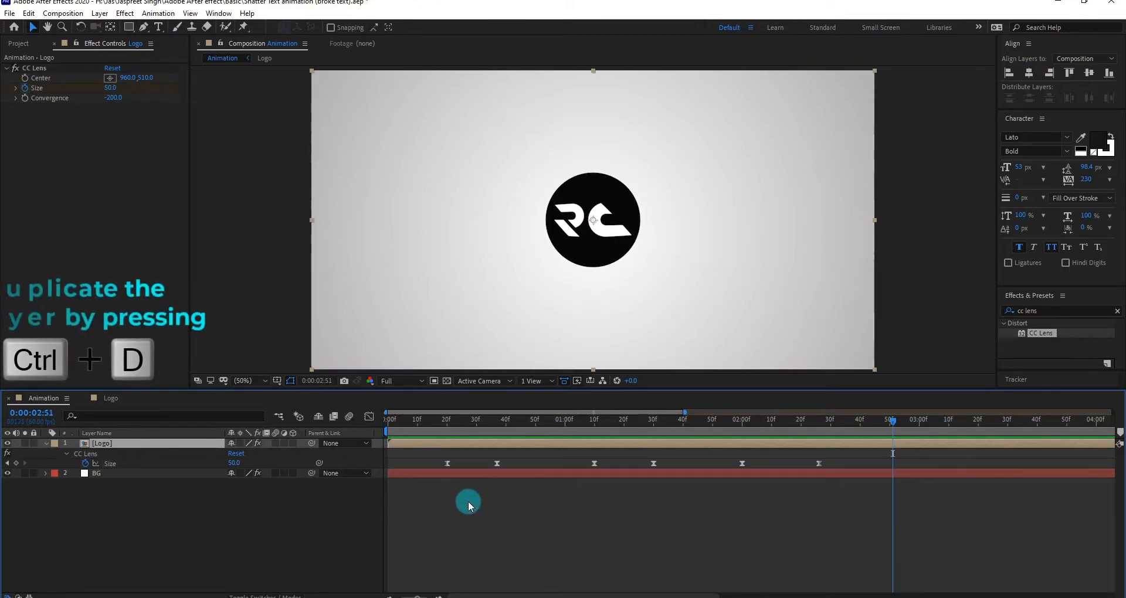
Duplicate the Logo layer and trim the copy's in point to the playhead around 2.5 seconds
key(ctrl+d)
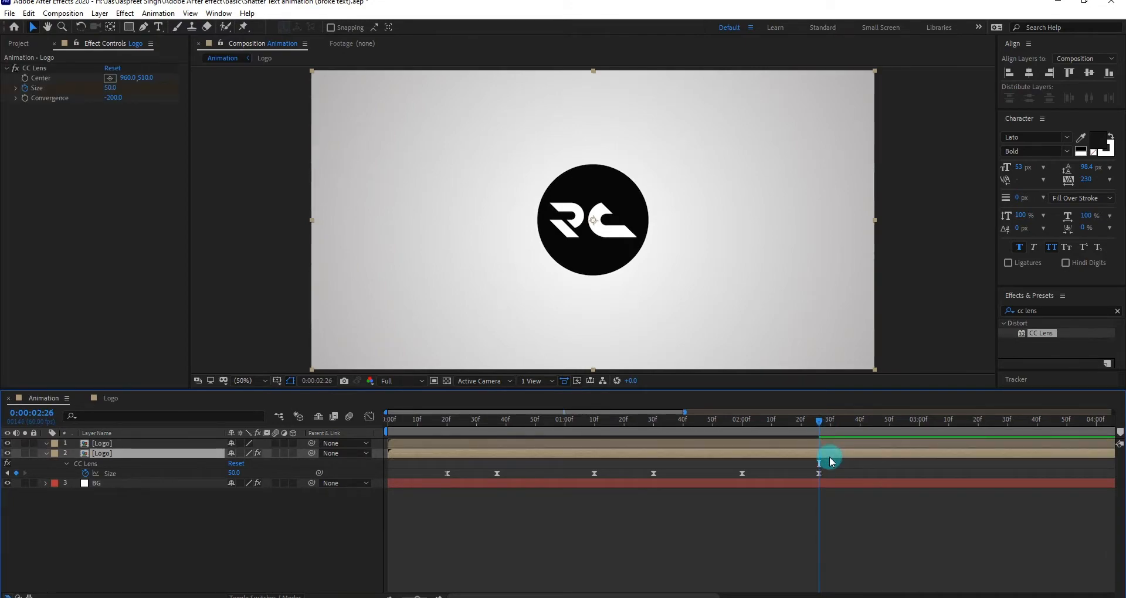
key(])
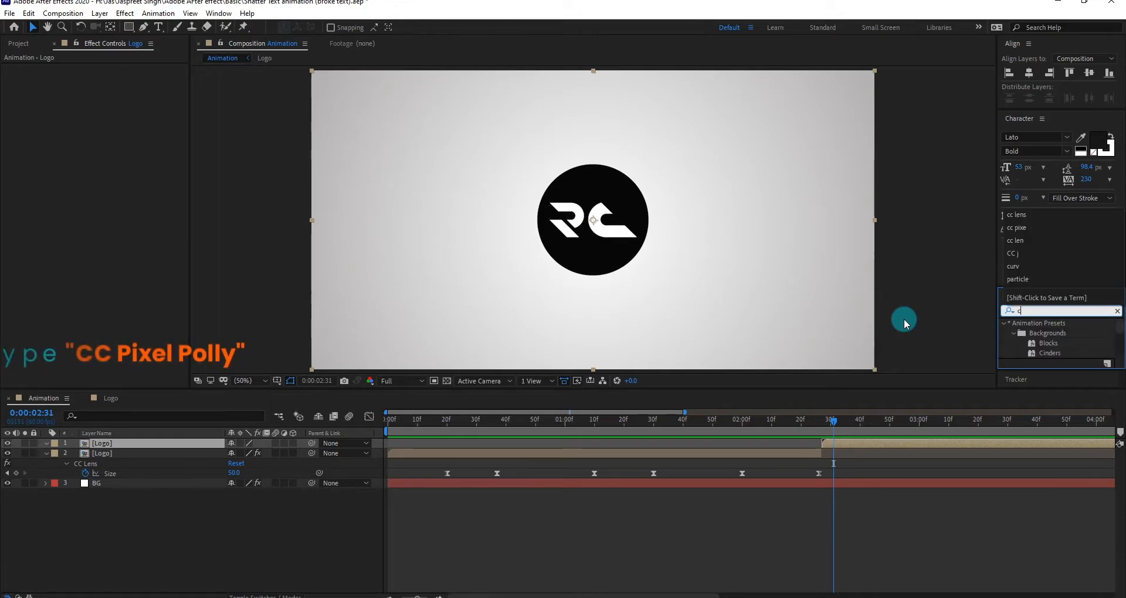
text(cc pix)
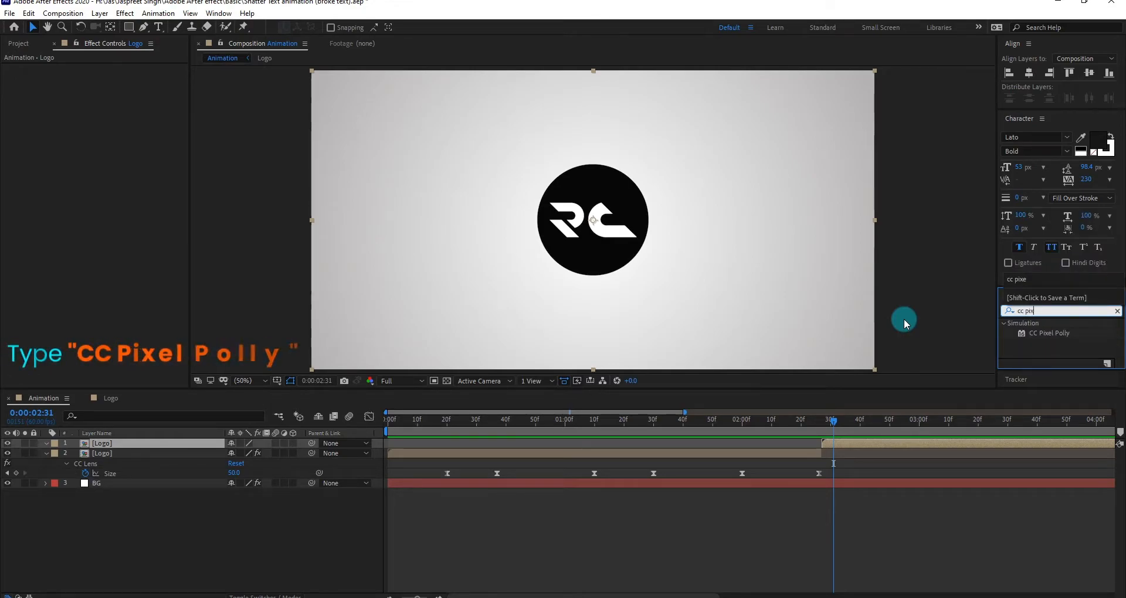
Shatter the copy with CC Pixel Polly, adjusting Force and reducing Spinning to about 40 degrees
double_click(1049, 333)
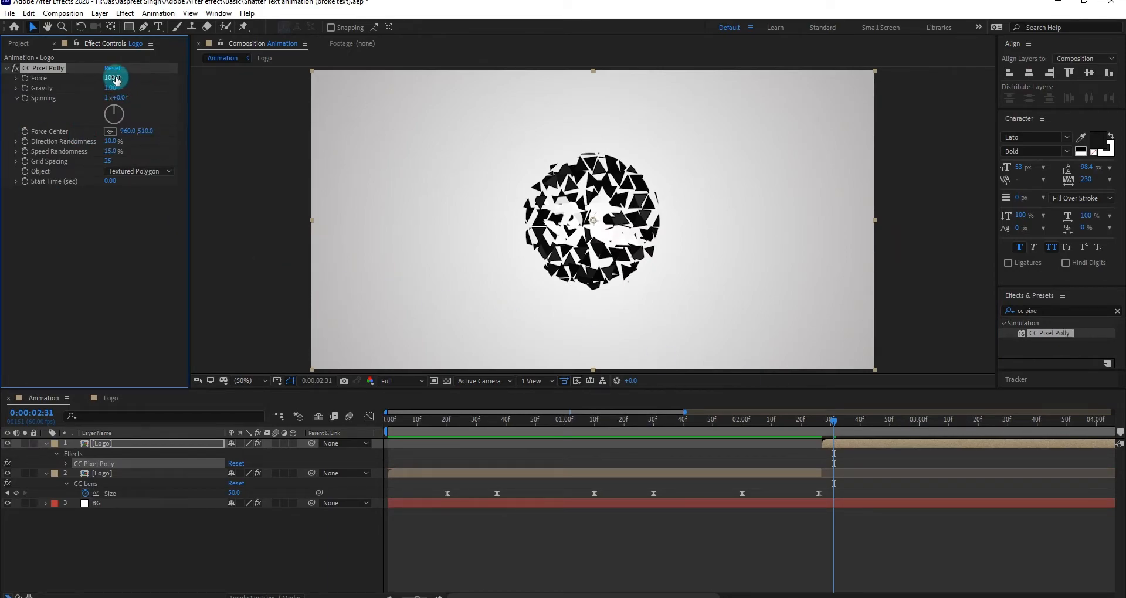
click(114, 79)
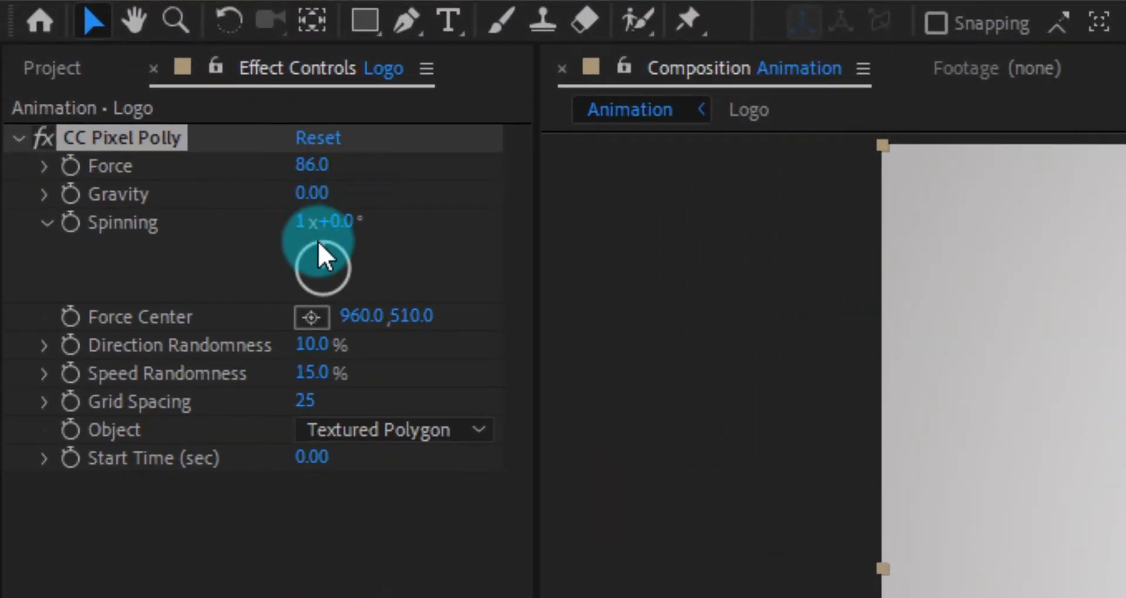
drag(324, 270, 373, 241)
text(si)
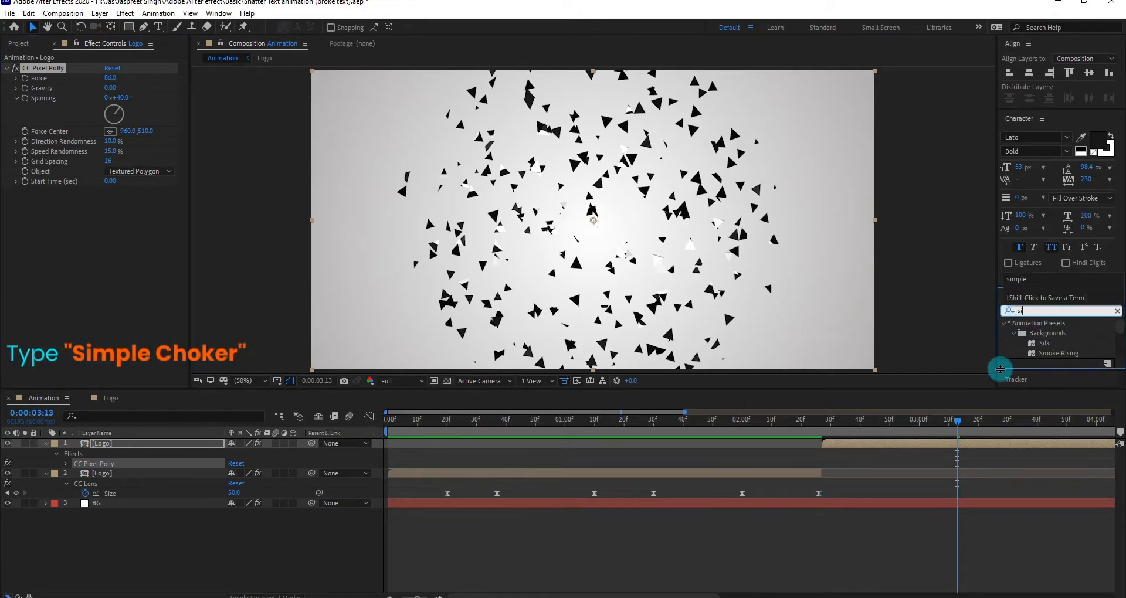
Add Simple Choker and keyframe Choke Matte from 12 upward until the fragments erode away
double_click(1049, 353)
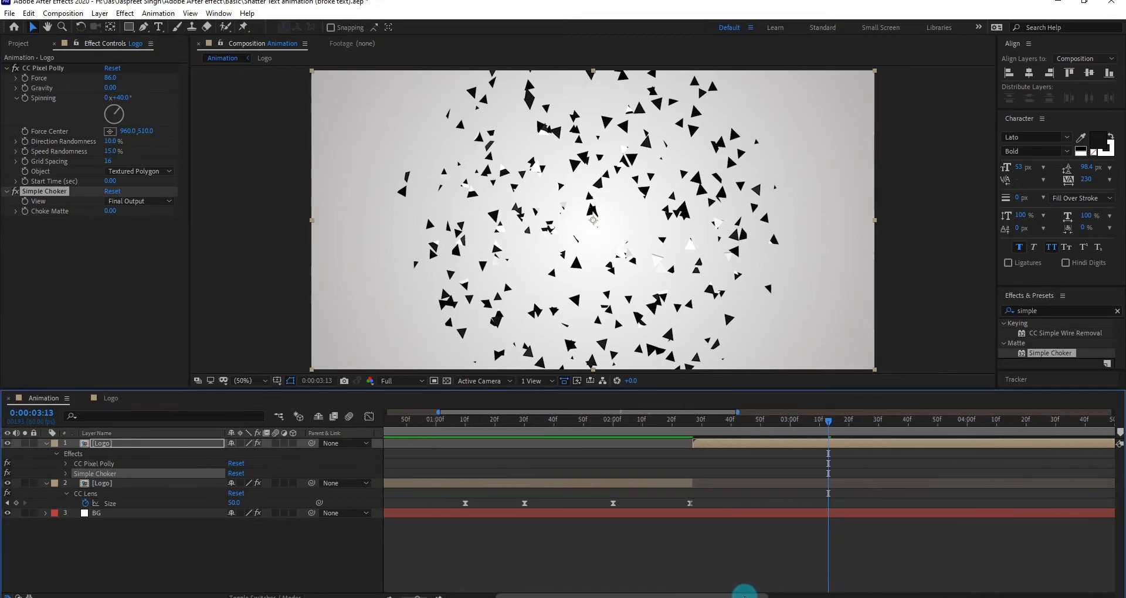
drag(829, 420, 744, 420)
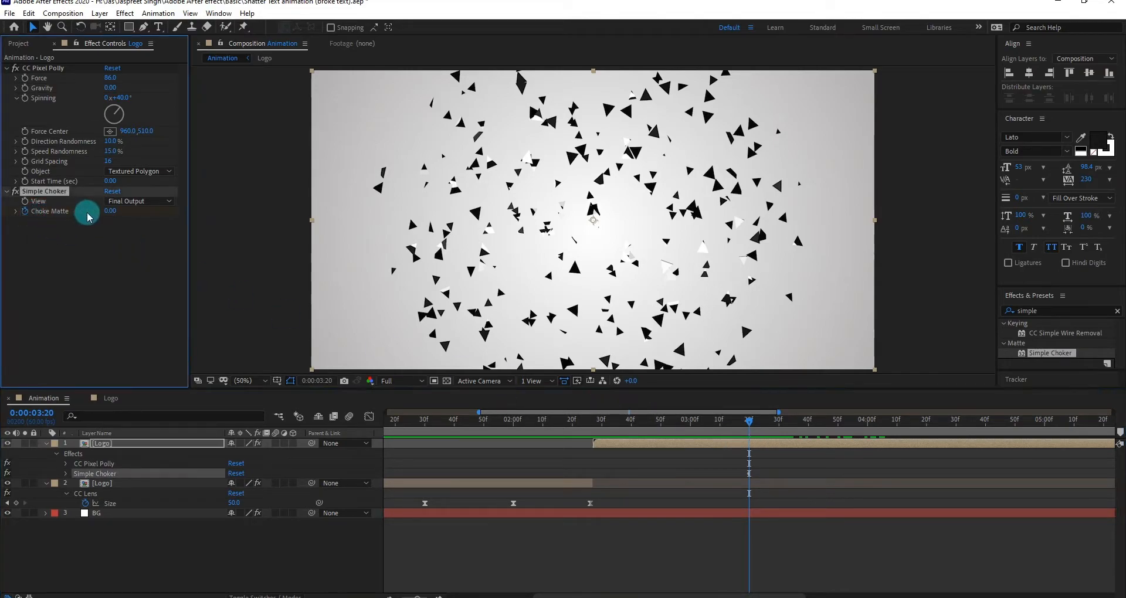
drag(112, 210, 129, 210)
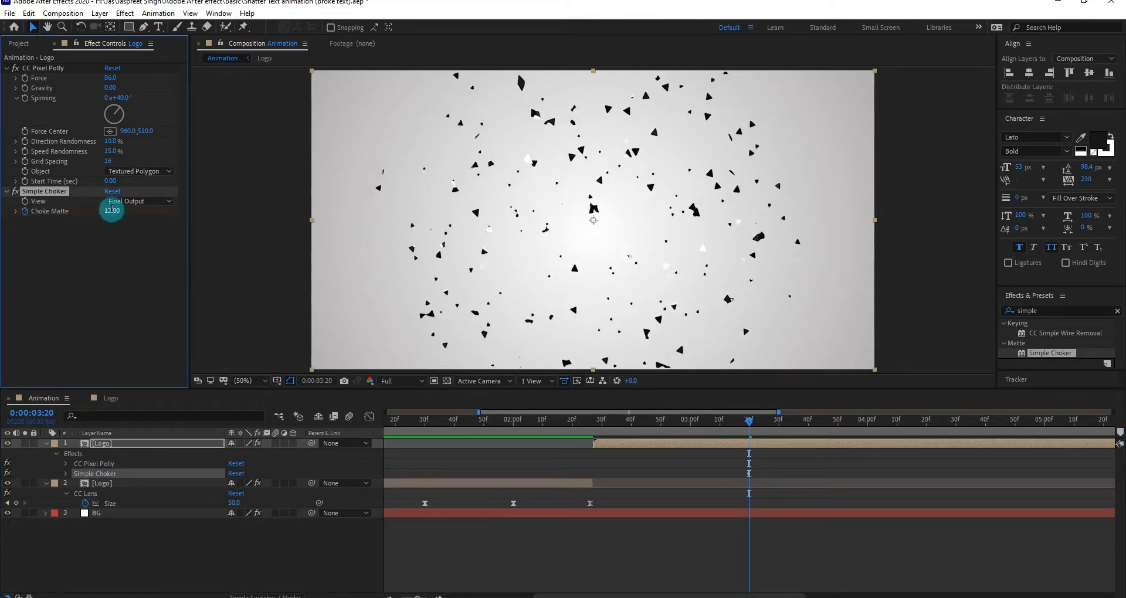
drag(749, 419, 650, 419)
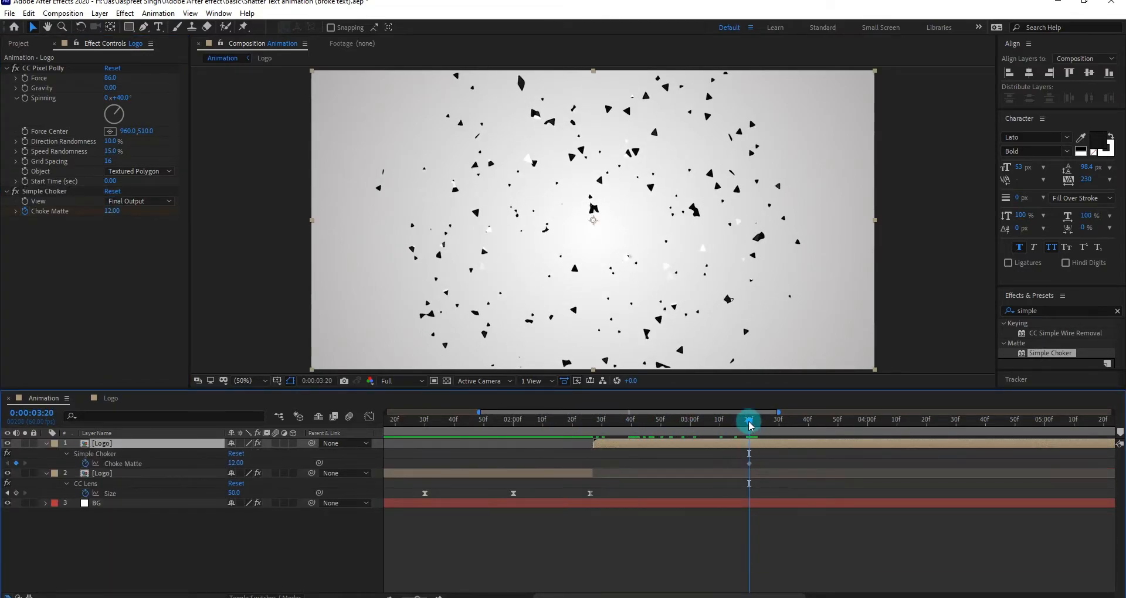
drag(750, 420, 836, 420)
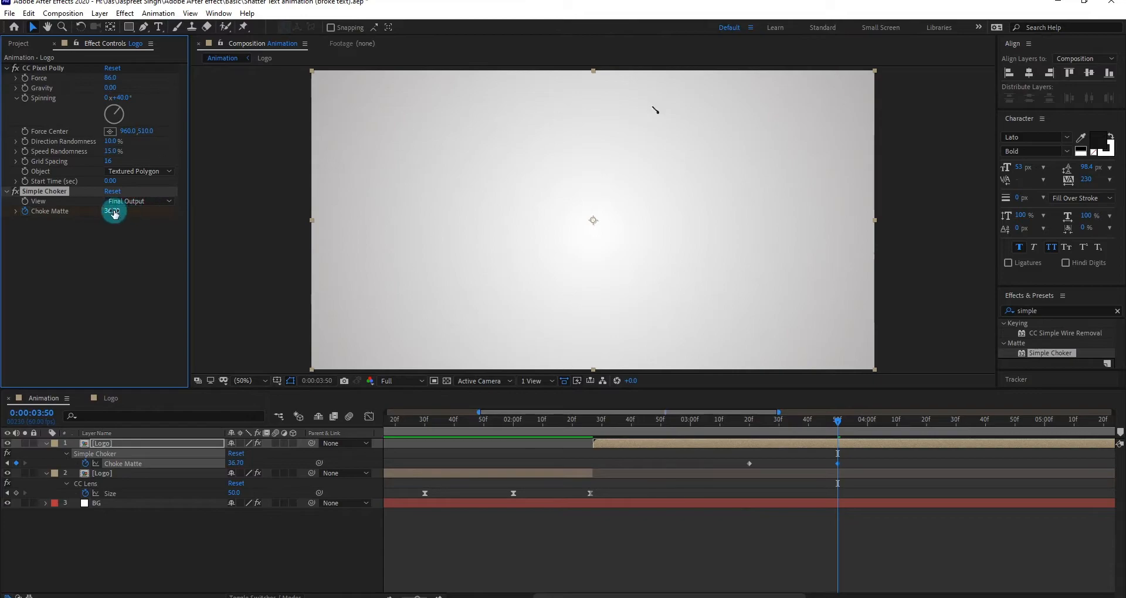
drag(115, 210, 132, 214)
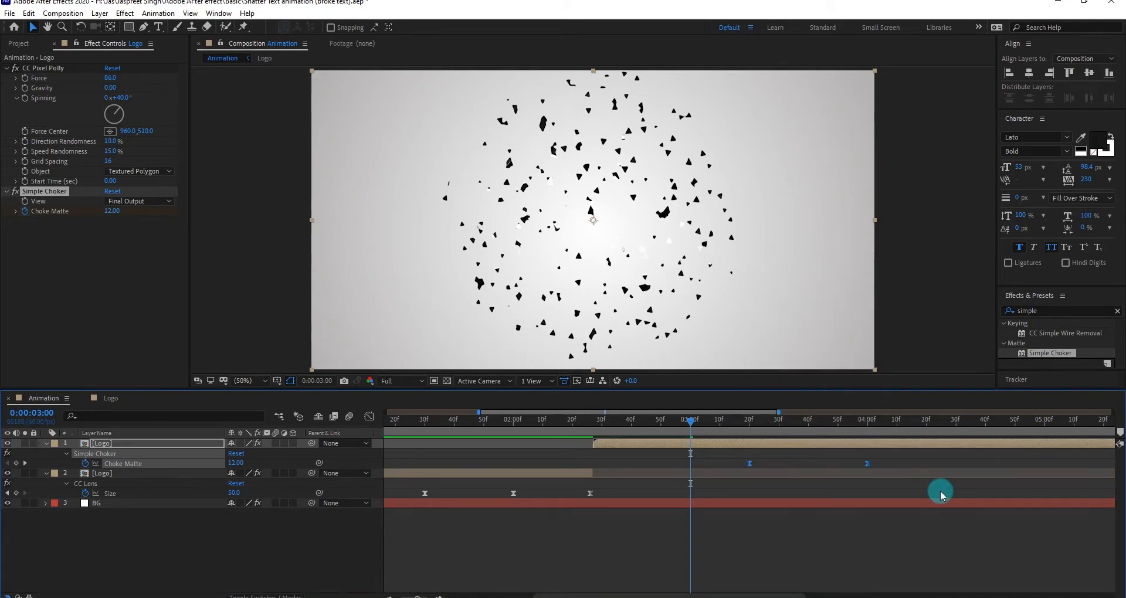
mouse_move(632, 446)
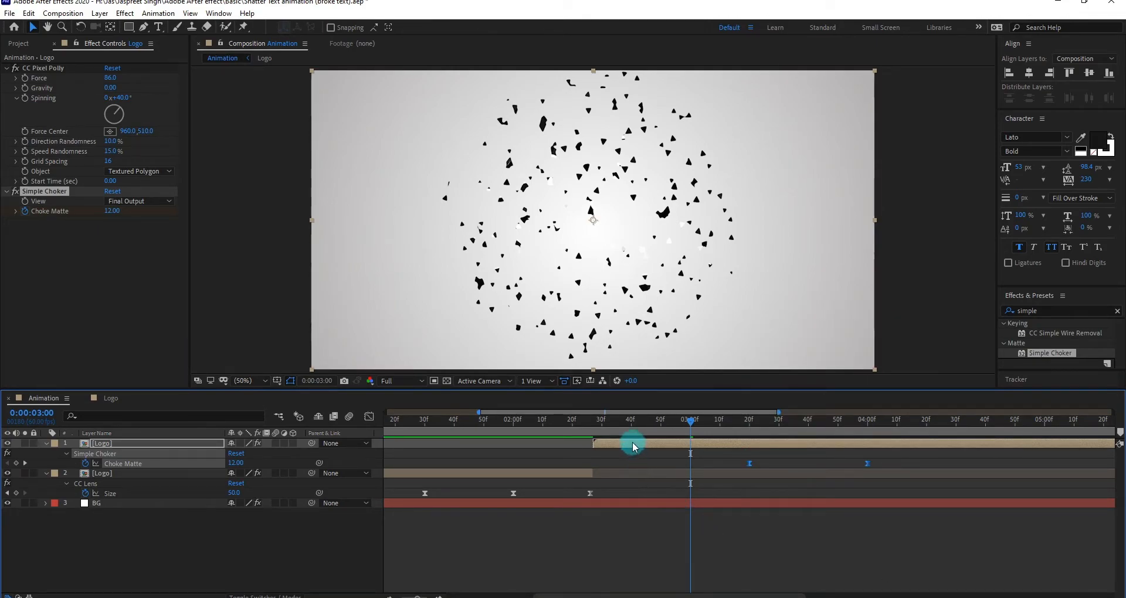
Duplicate the shattered copy, offset it in time, alter its fragment spinning, and preview to five seconds
key(ctrl+d)
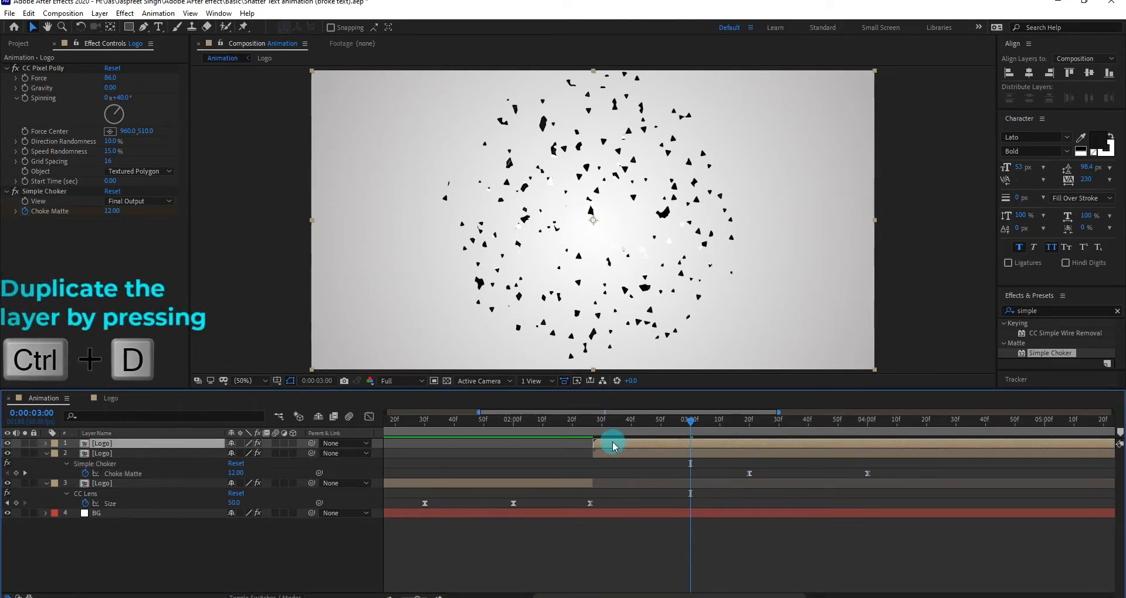
drag(613, 441, 653, 427)
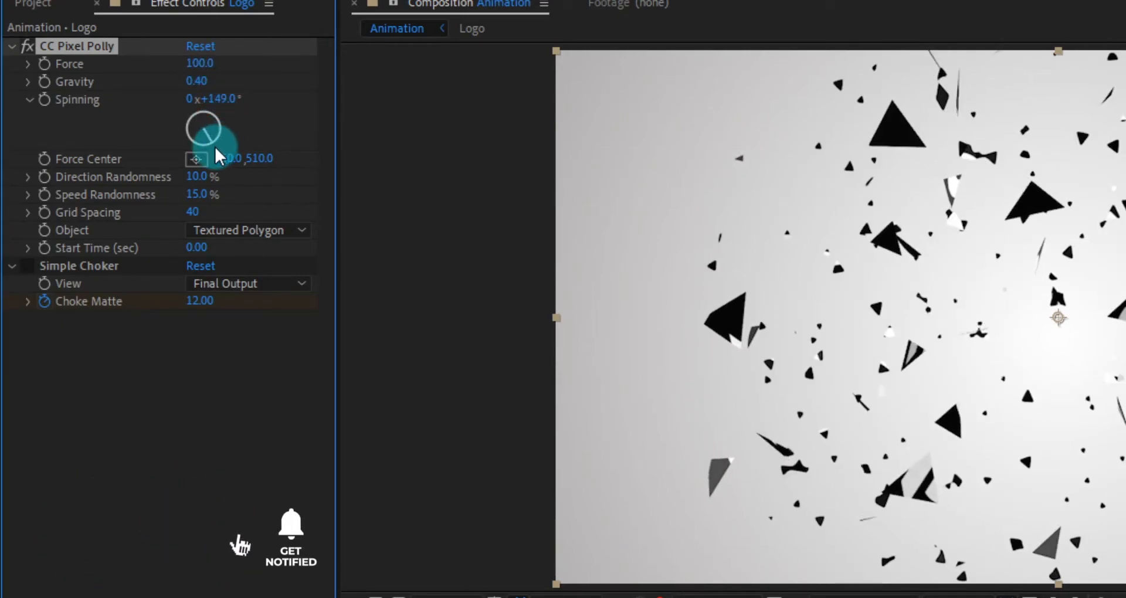
drag(216, 125, 209, 129)
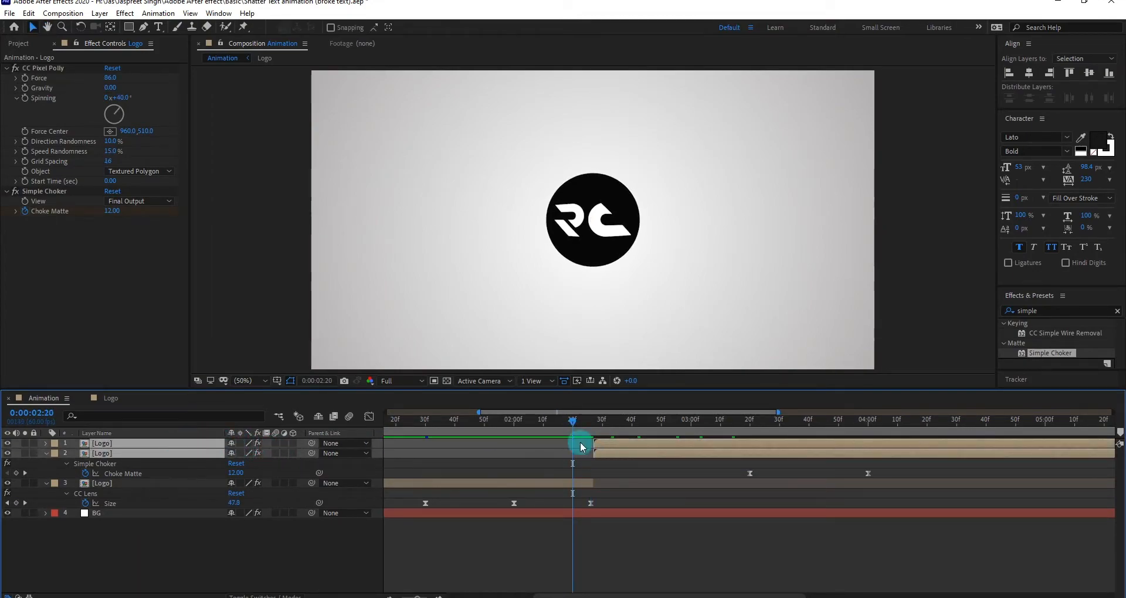
drag(581, 443, 603, 444)
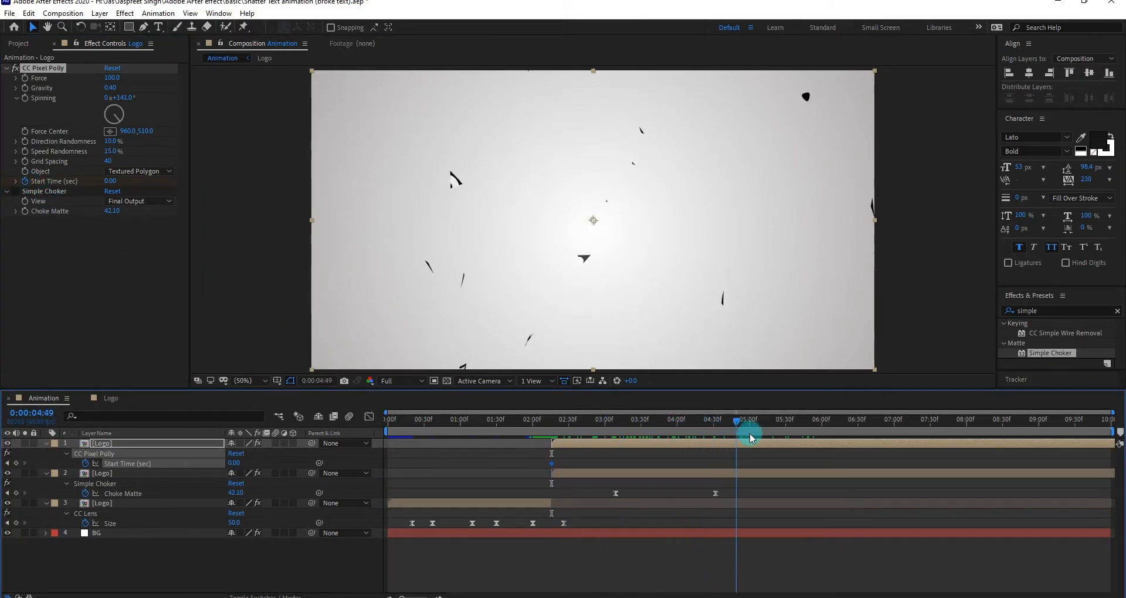
click(823, 419)
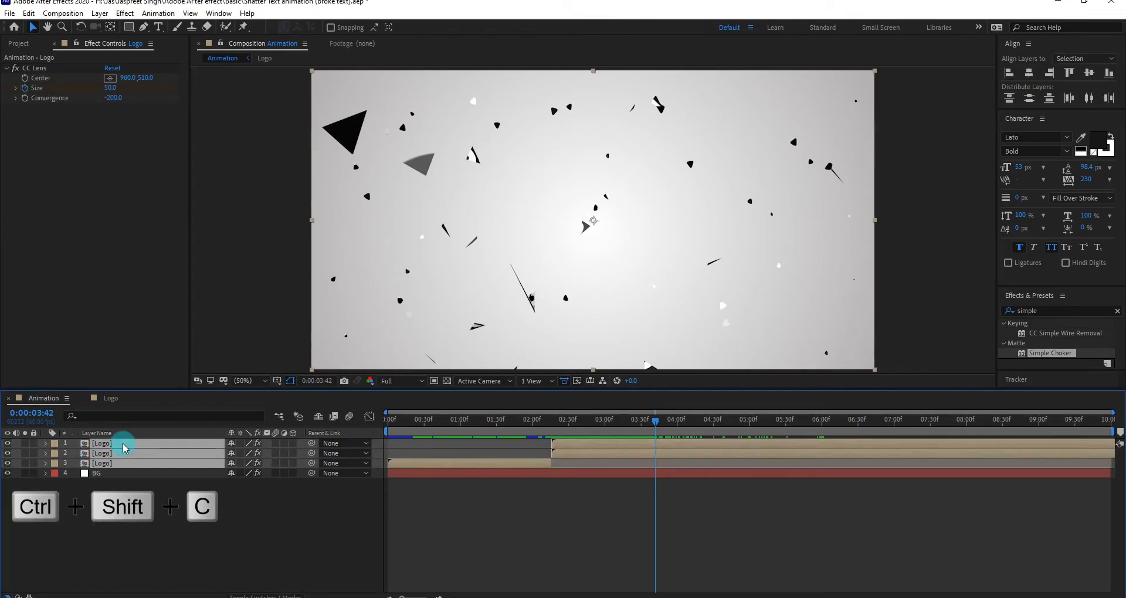
Pre-compose the three Logo layers into a nested comp named Logo_Animation
key(ctrl+shift+c)
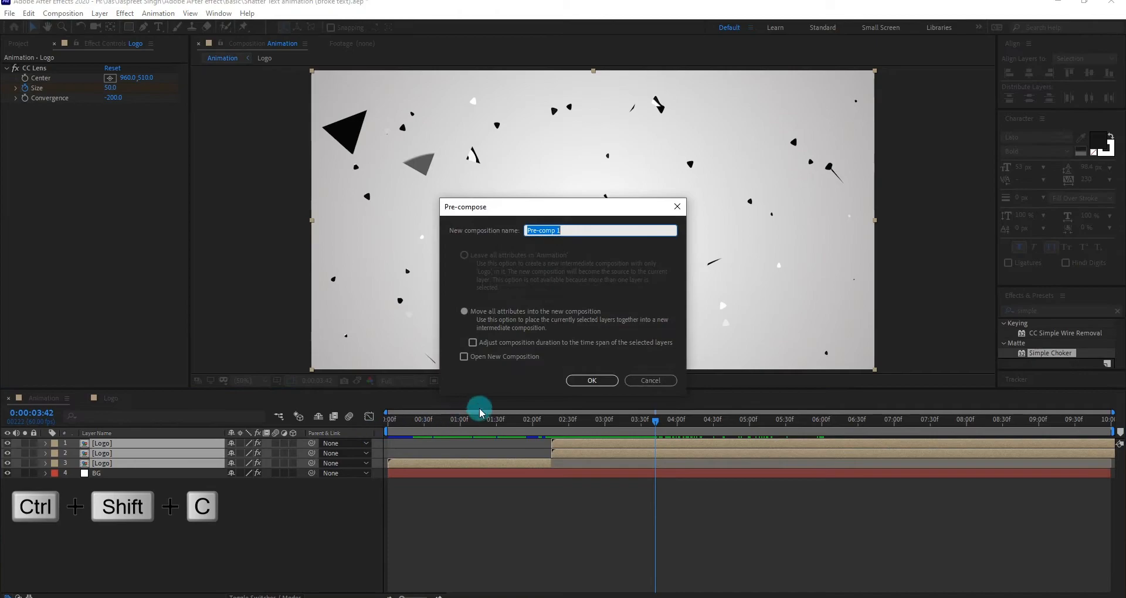
text(Logo_)
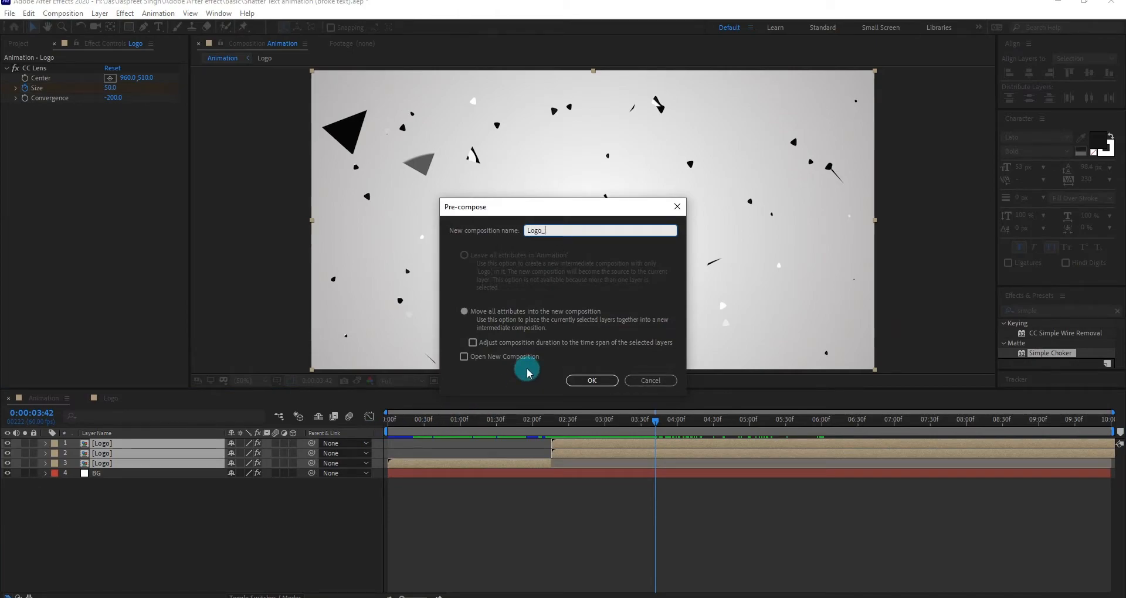
click(591, 380)
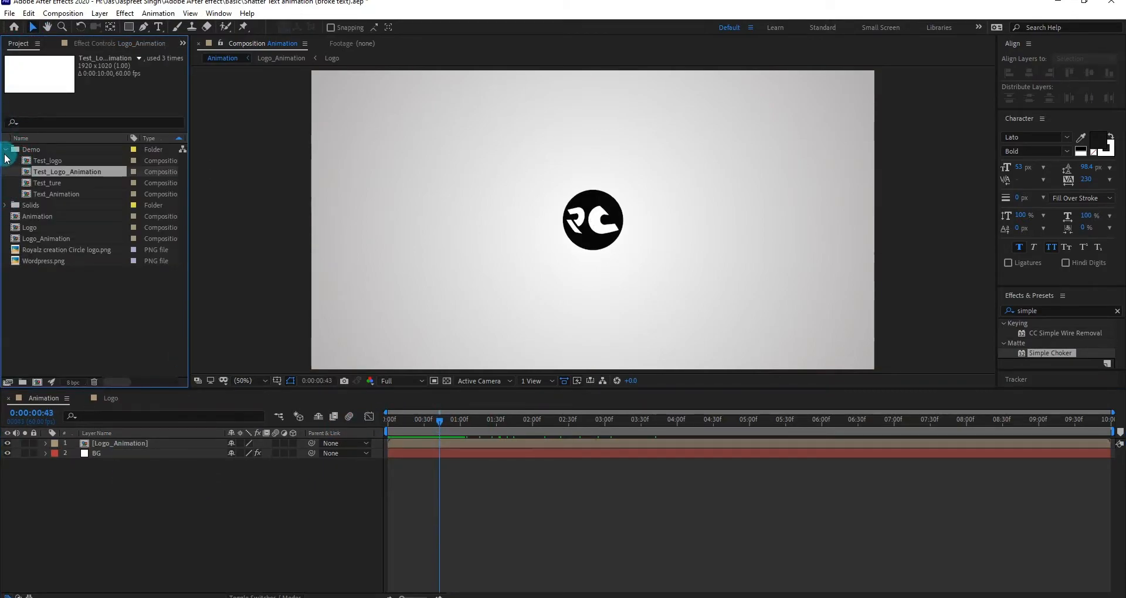
Create a new composition named Reflection with a black background
right_click(58, 294)
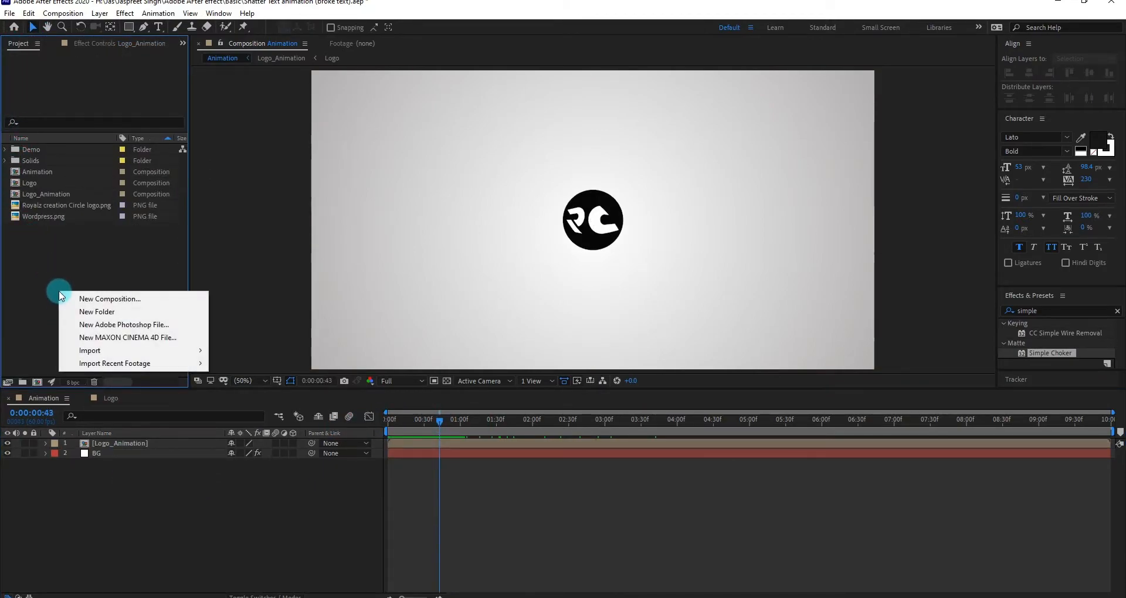
click(111, 299)
text(Reflection)
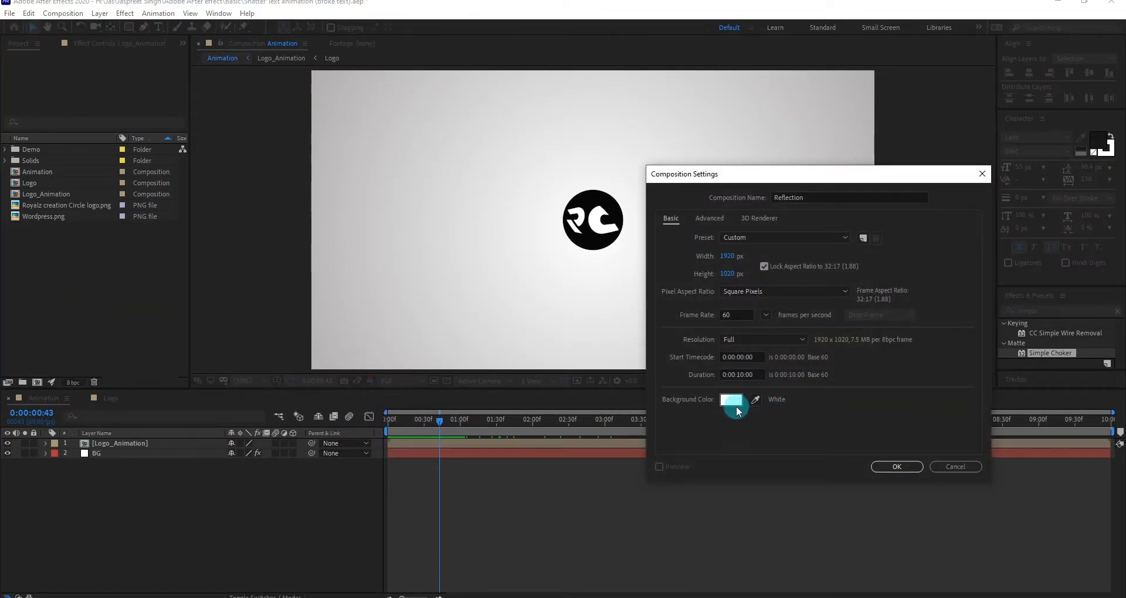
click(730, 403)
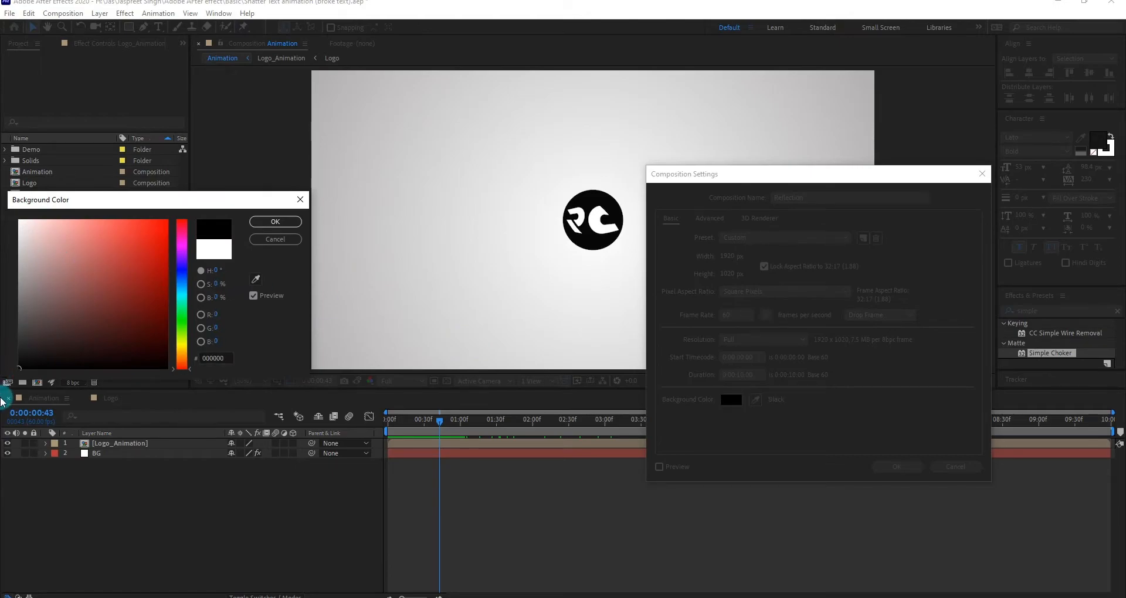
click(275, 222)
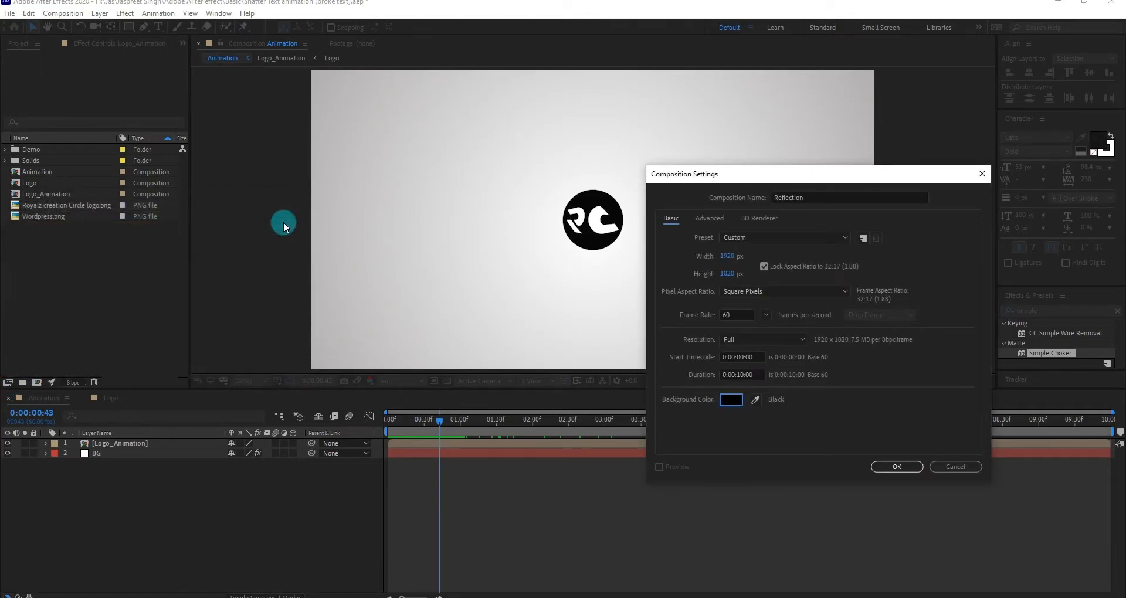
click(897, 467)
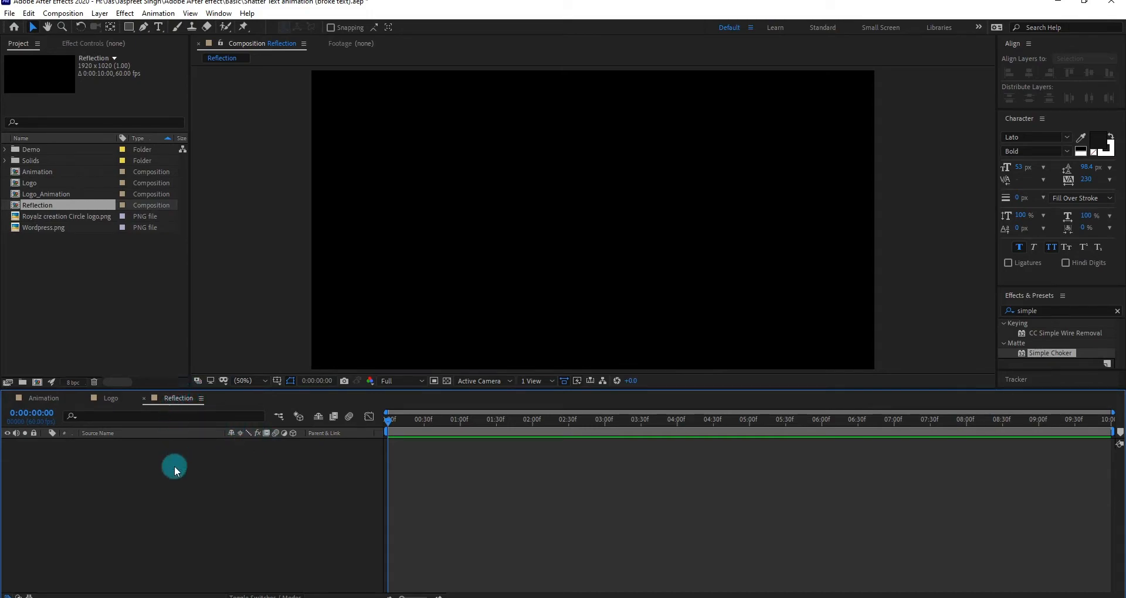
Add a white-filled solid to Reflection and apply Venetian Blinds with raised completion
right_click(173, 467)
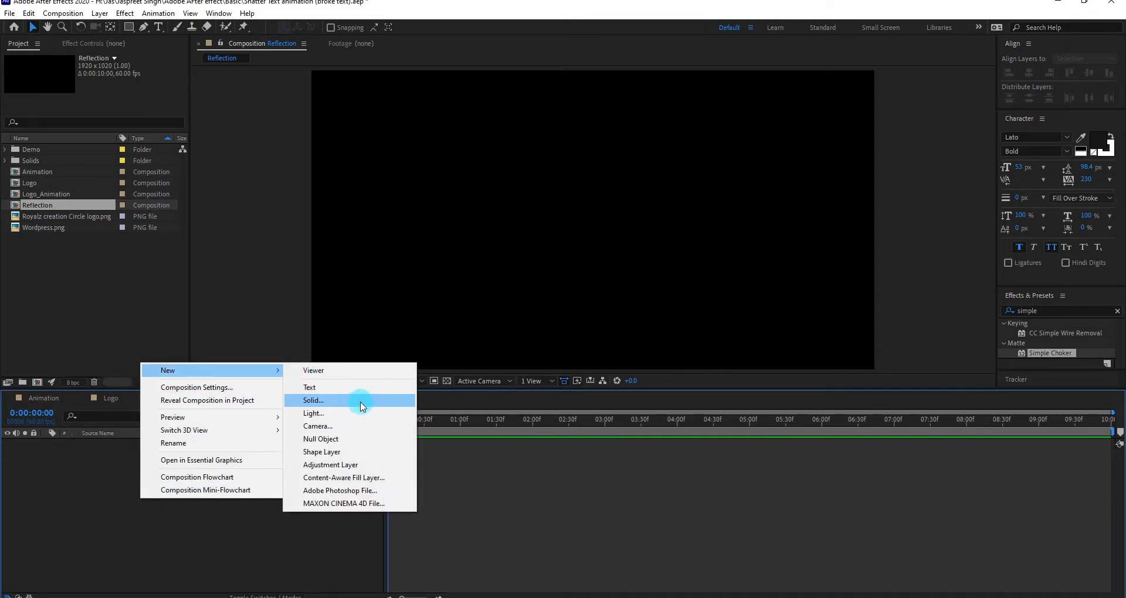
click(313, 400)
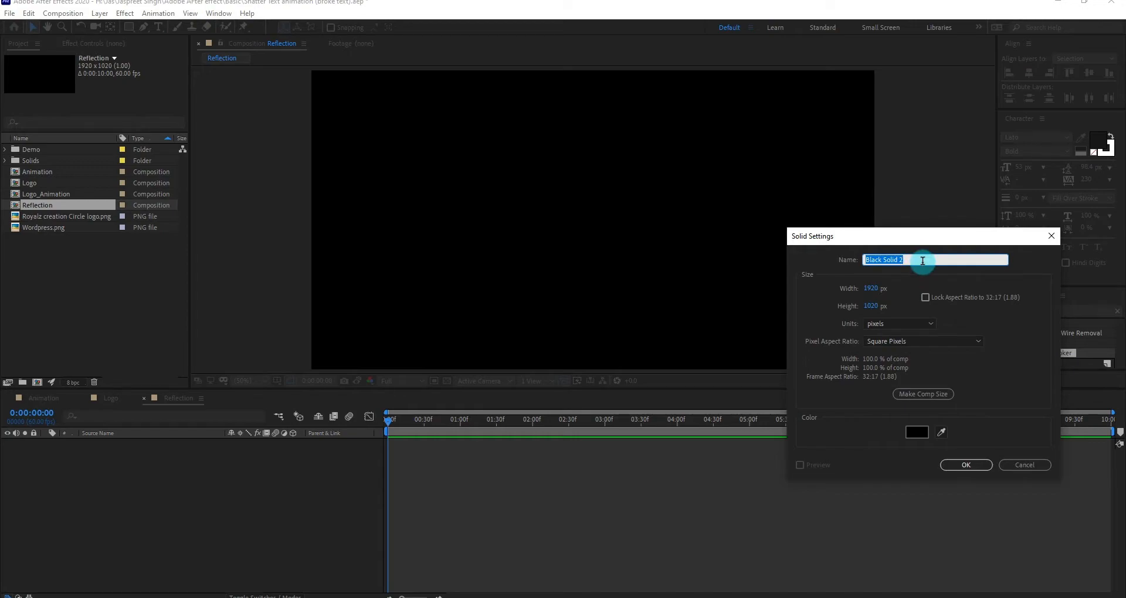
click(966, 464)
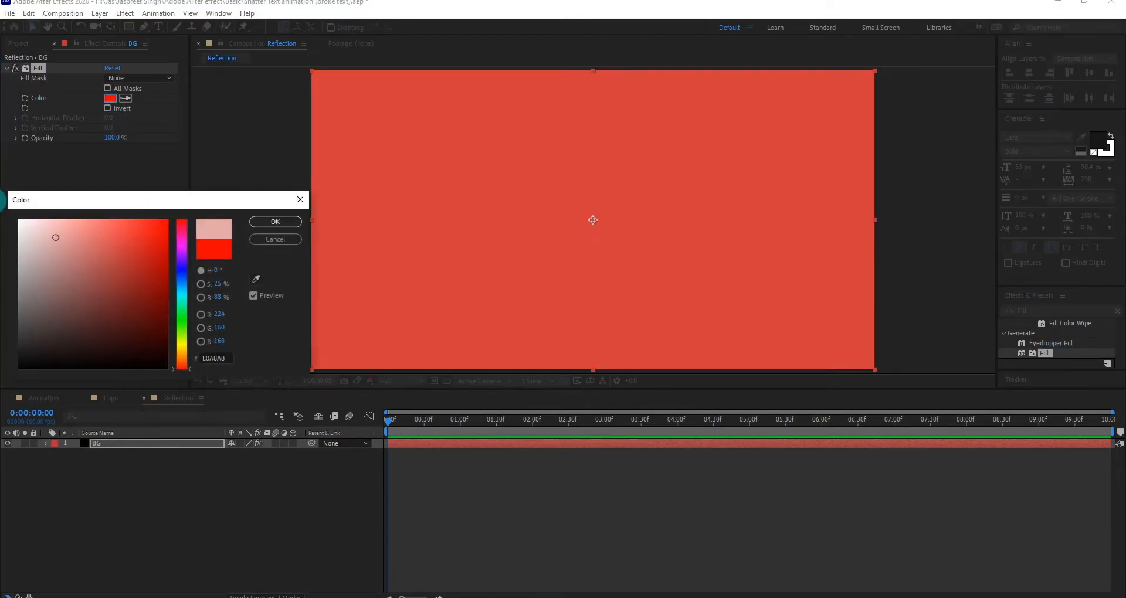
click(275, 222)
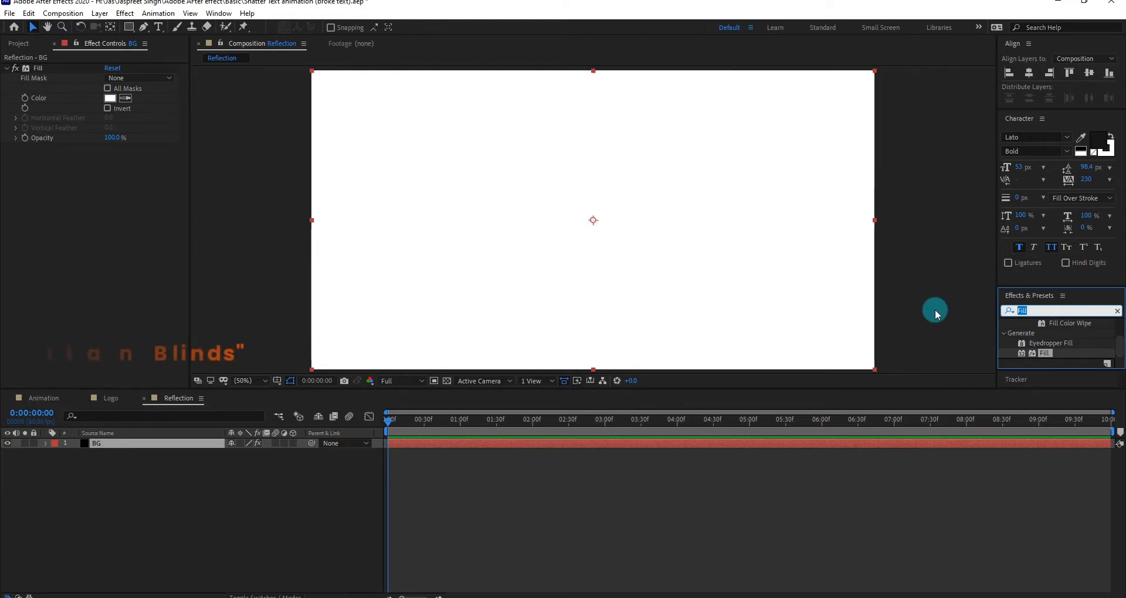
text(ve)
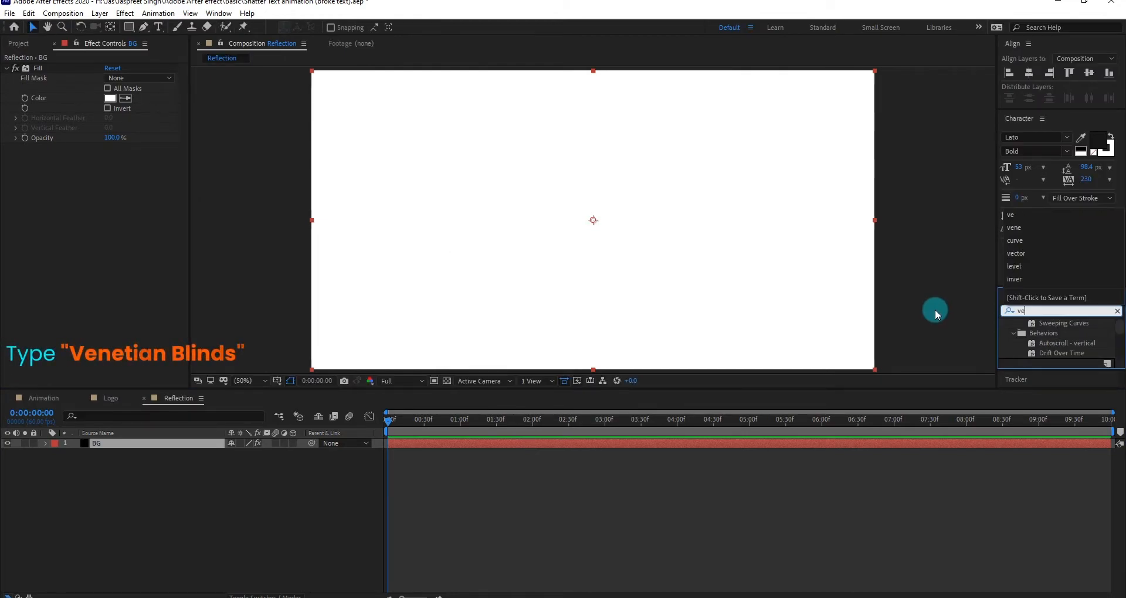
double_click(1061, 343)
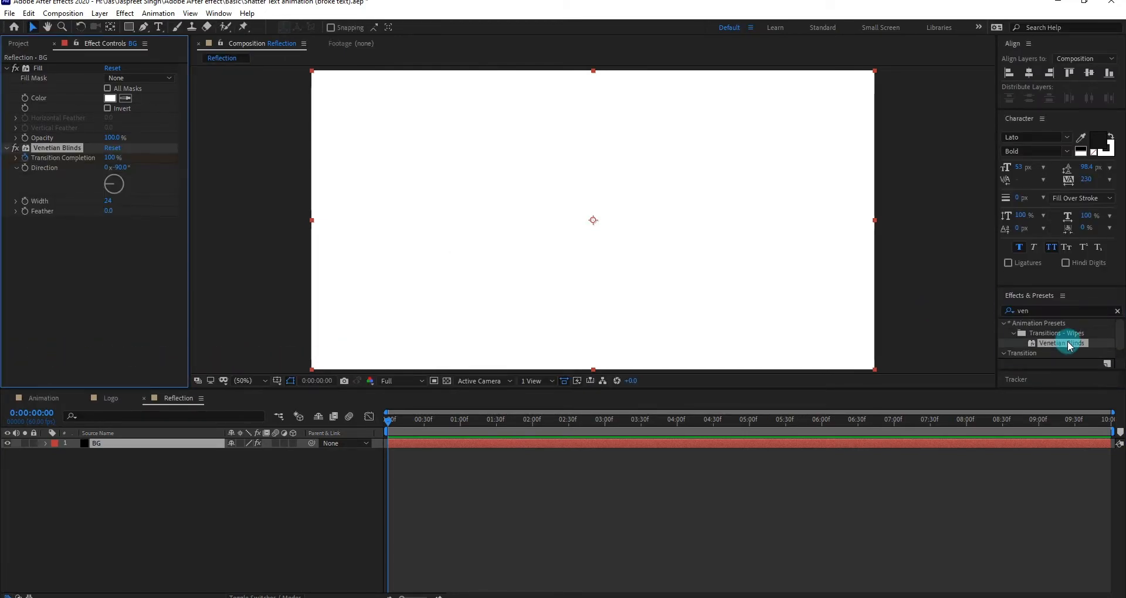
drag(386, 419, 424, 419)
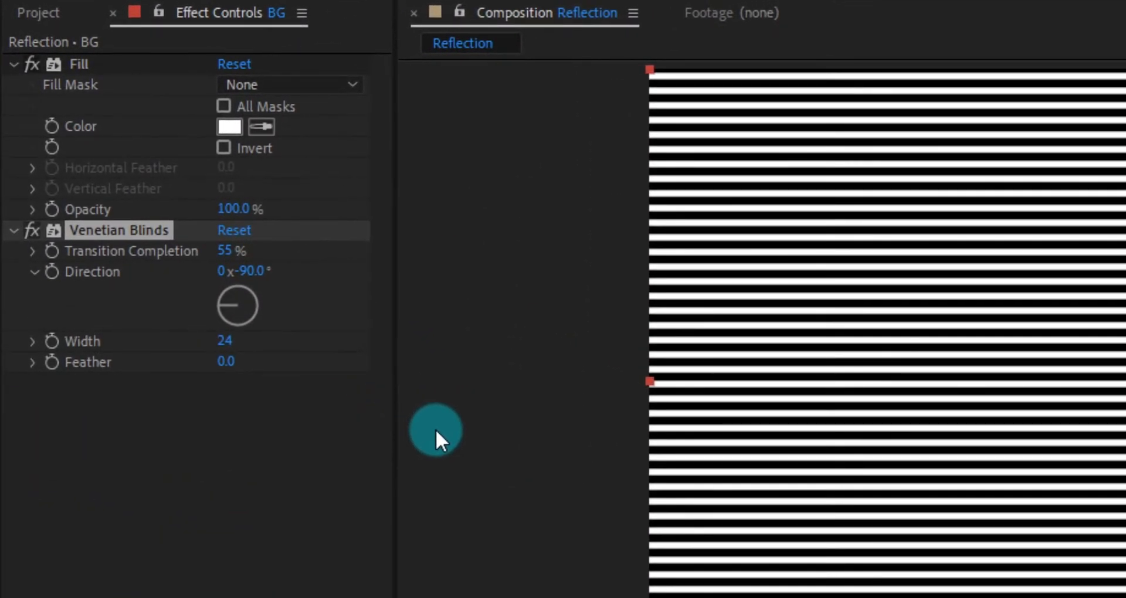
Set the blinds to direction -55 degrees and width 88 for diagonal stripes
drag(431, 430, 241, 251)
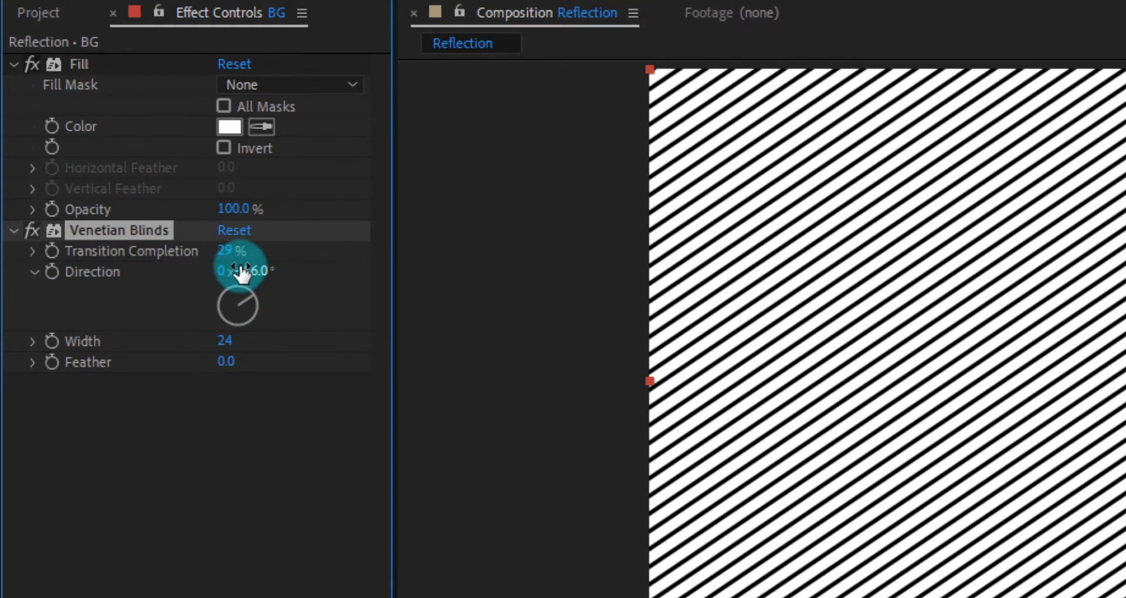
mouse_move(234, 345)
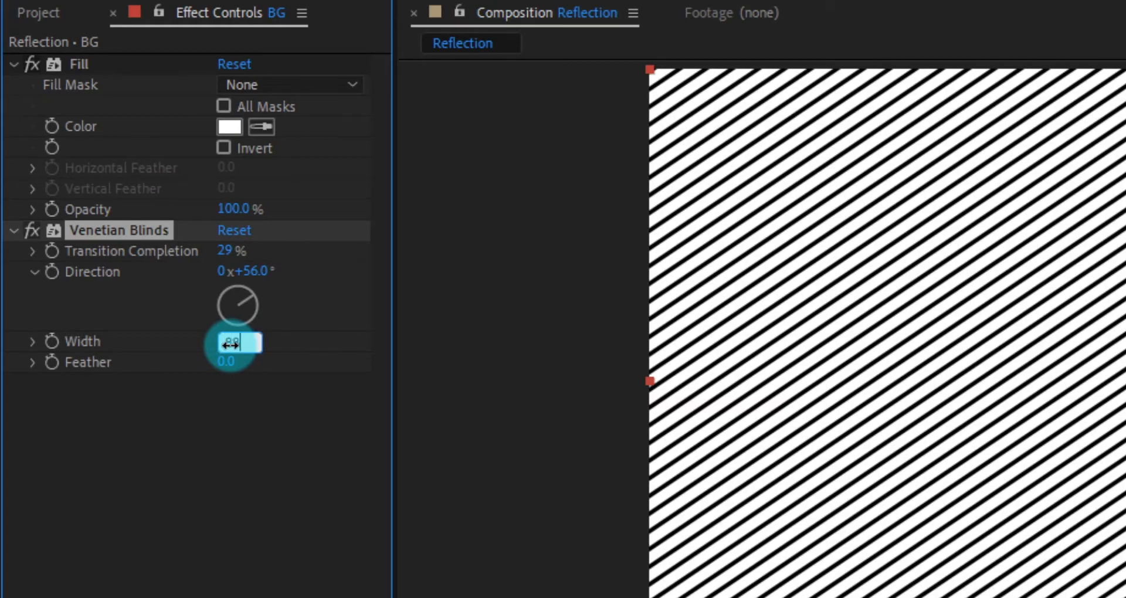
drag(237, 341, 288, 305)
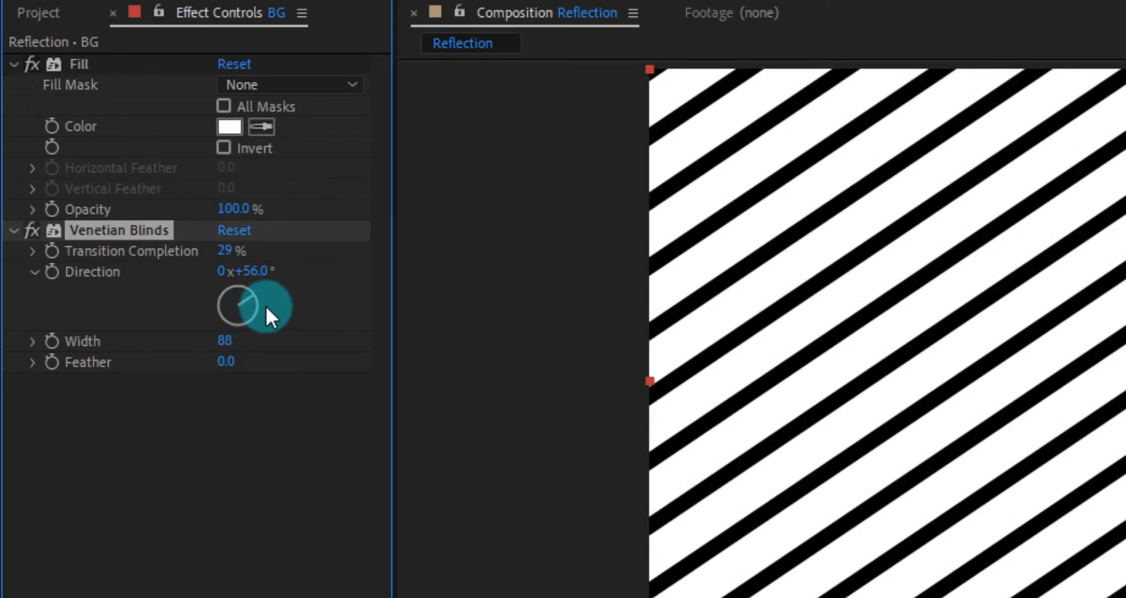
click(255, 271)
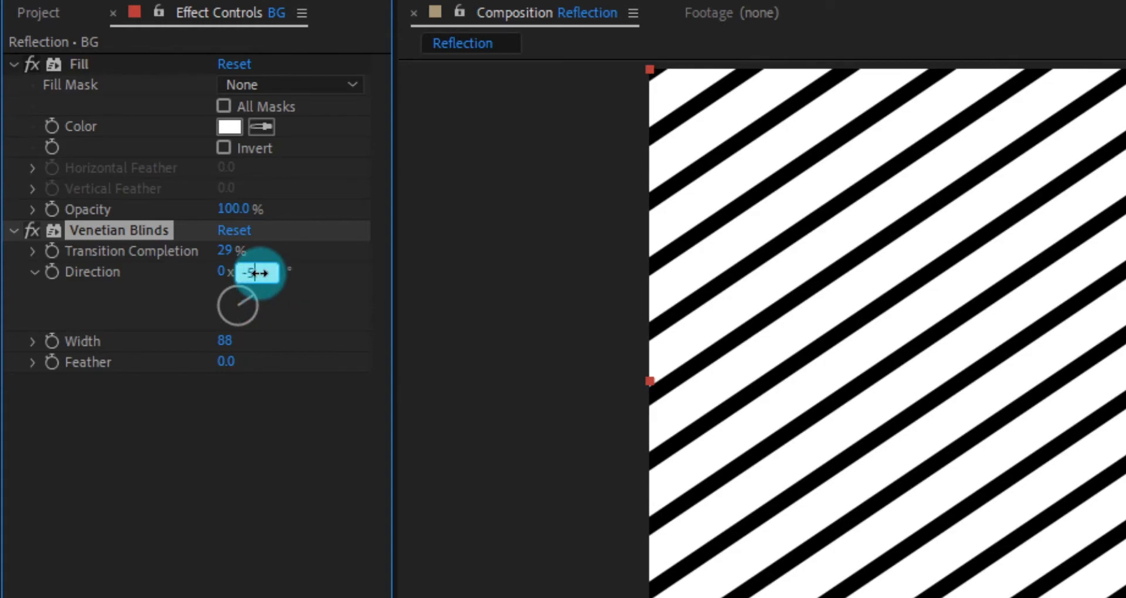
drag(255, 272, 255, 288)
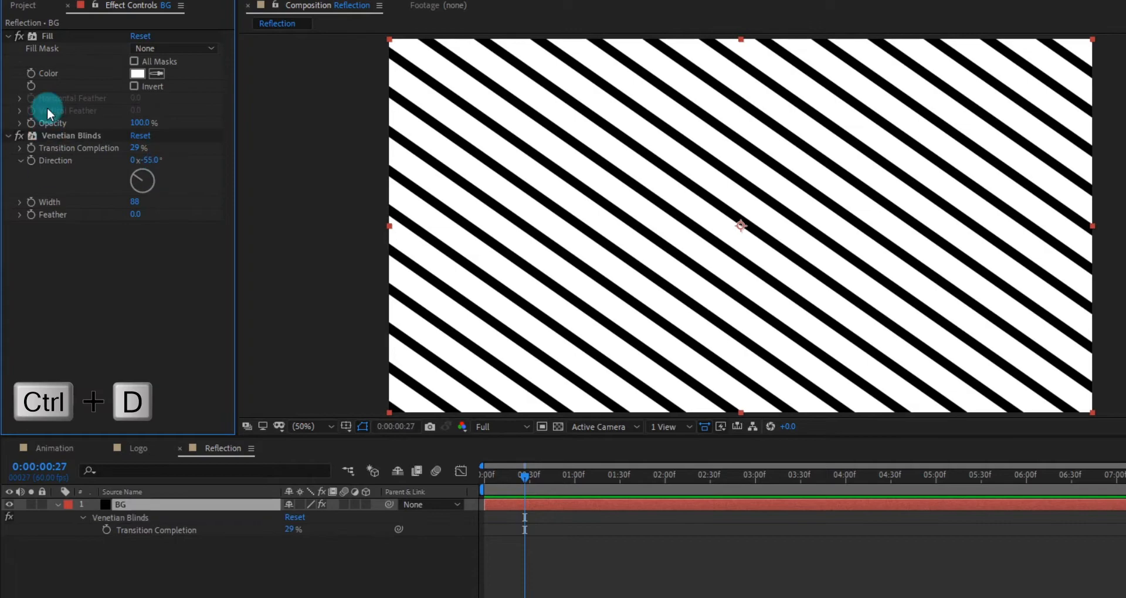
Duplicate Venetian Blinds at about -116 degrees with 13% width to form a crossed lattice
key(ctrl+d)
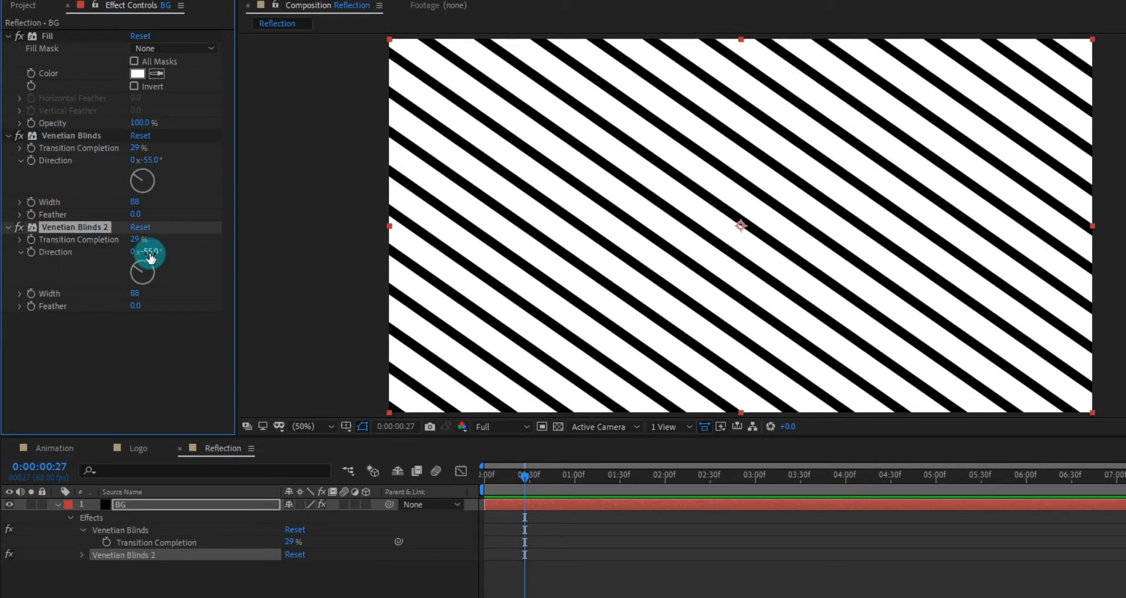
drag(148, 253, 154, 253)
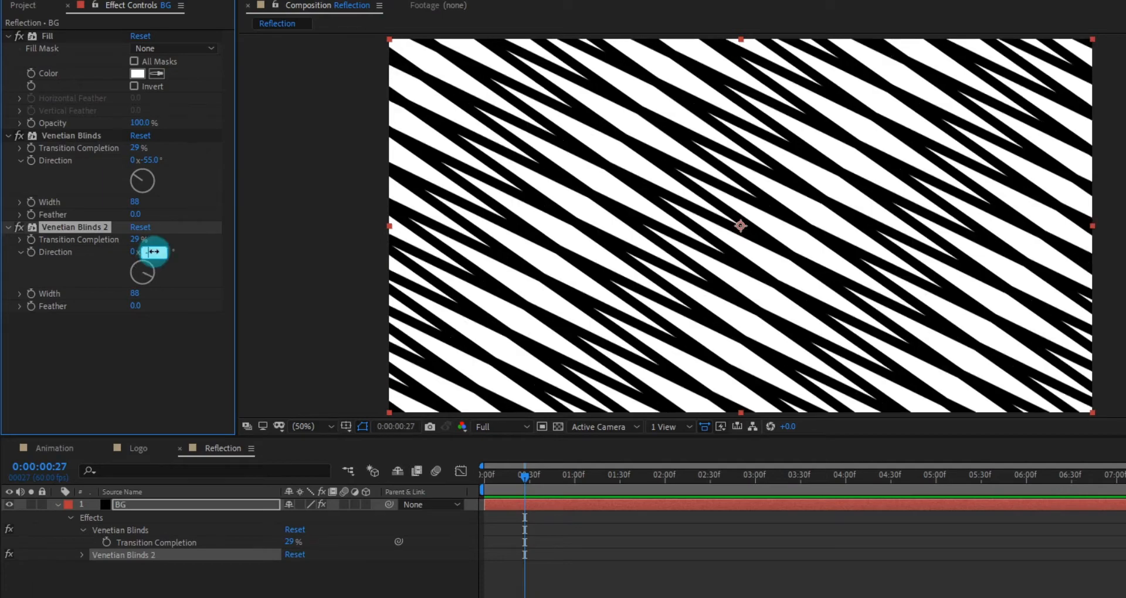
drag(152, 251, 152, 262)
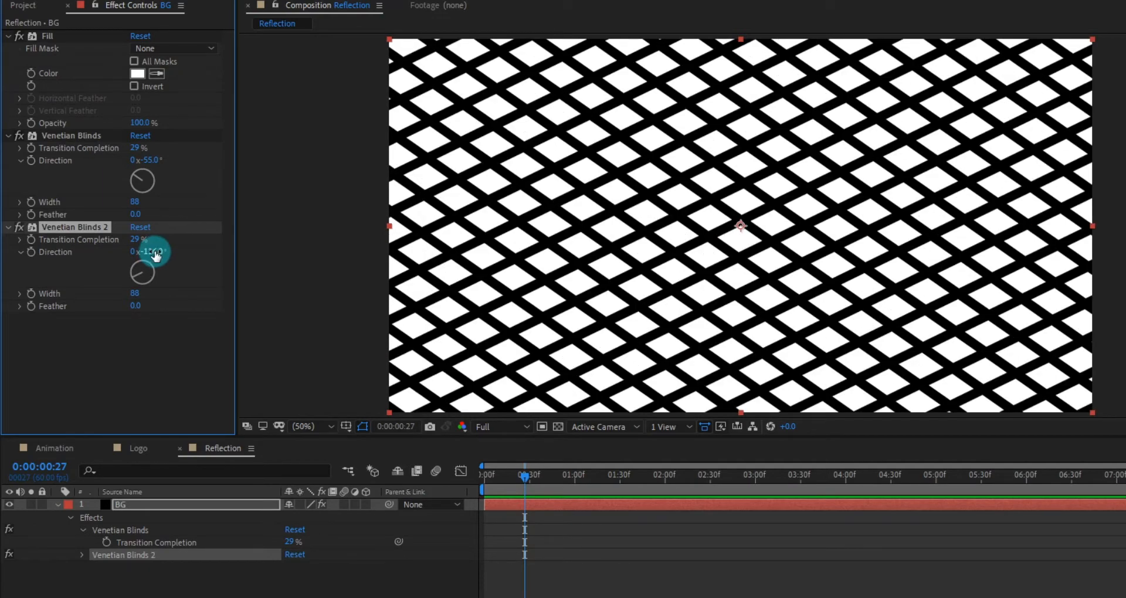
drag(151, 251, 144, 248)
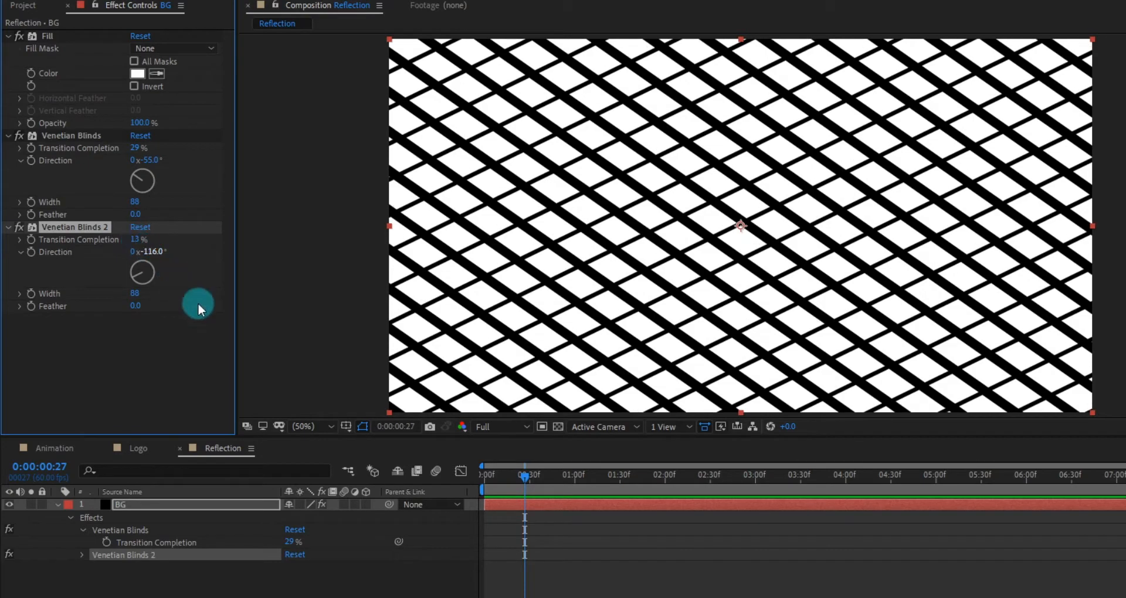
drag(200, 300, 143, 300)
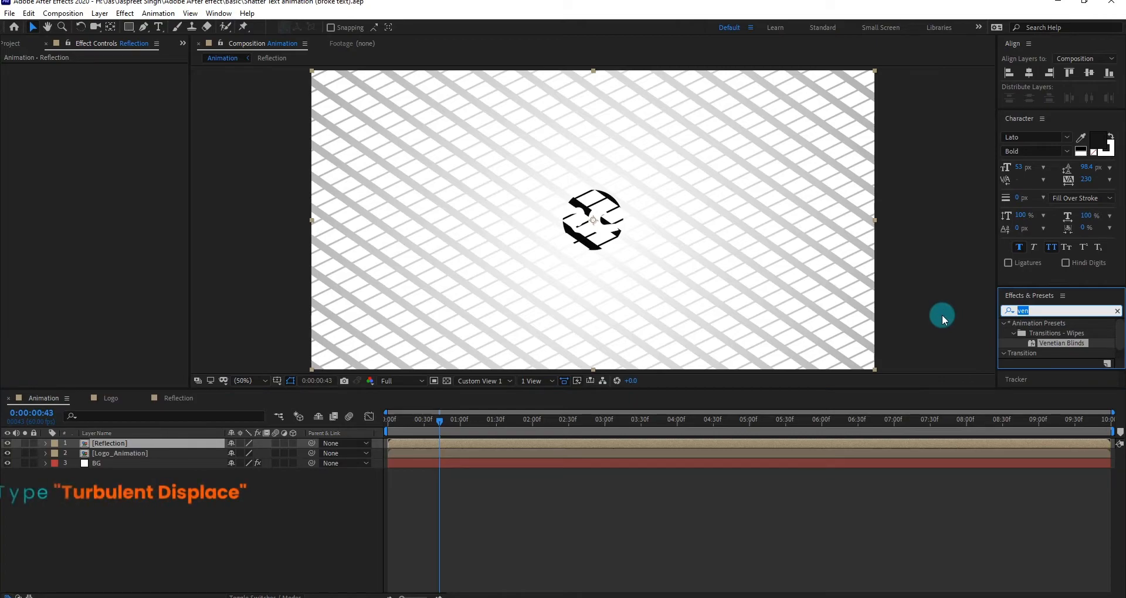
Add Turbulent Displace and CC Lens with Convergence -200 to the Reflection layer, then find Linear Wipe
text(turbulent)
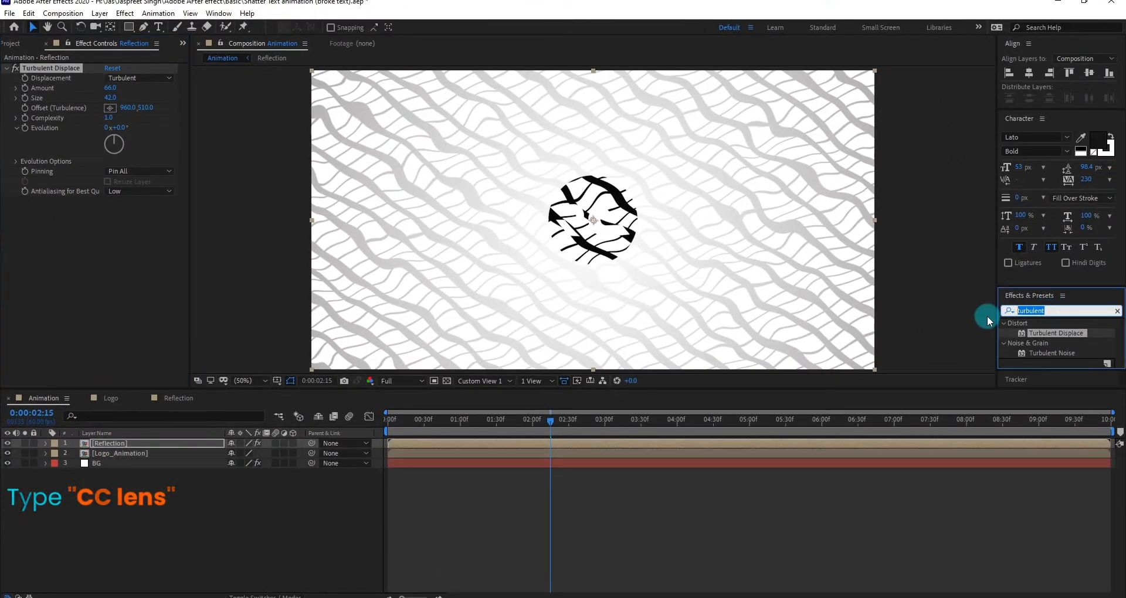
text(cc len)
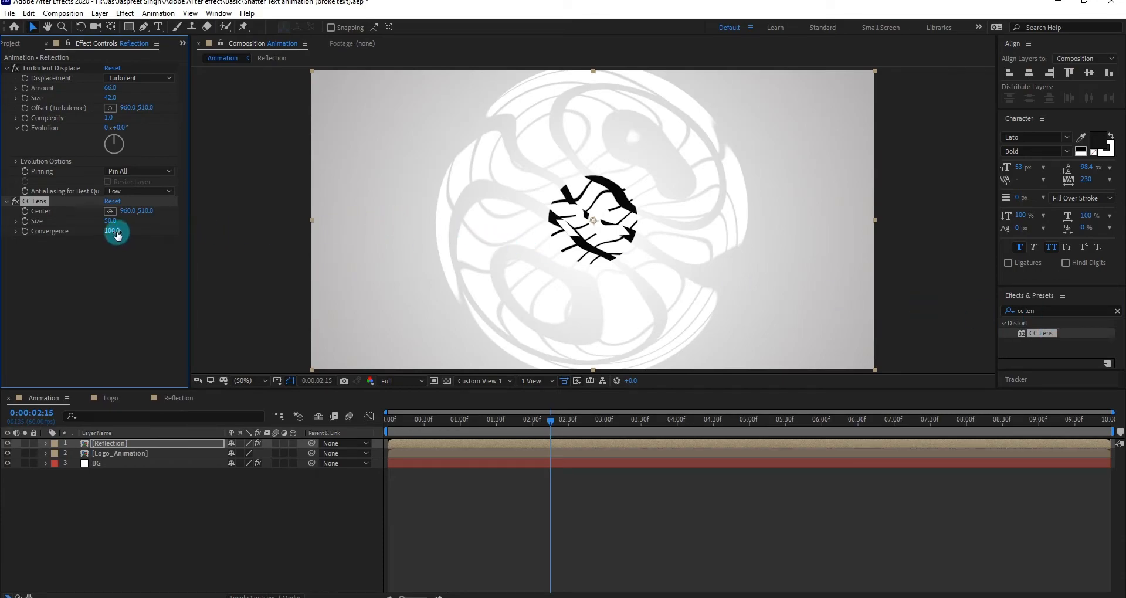
drag(116, 233, 36, 241)
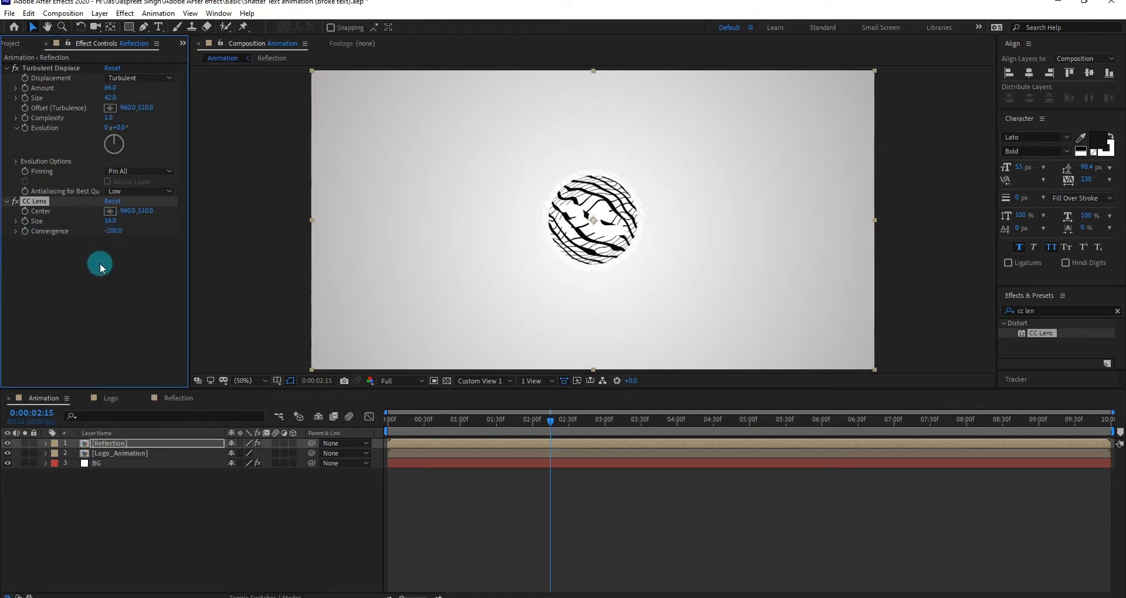
click(1056, 309)
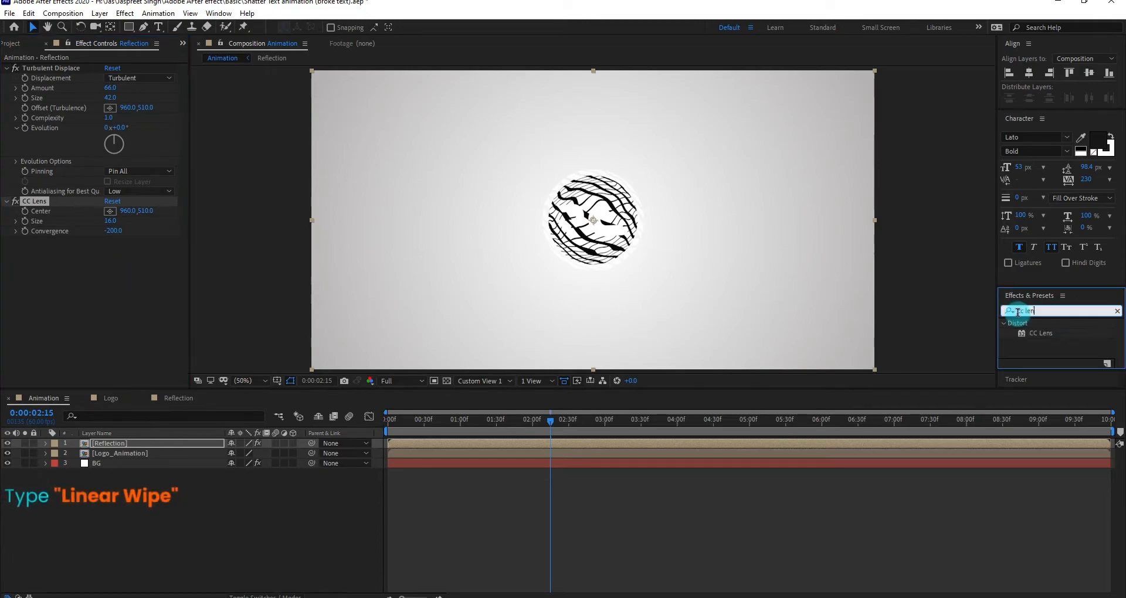
double_click(1057, 343)
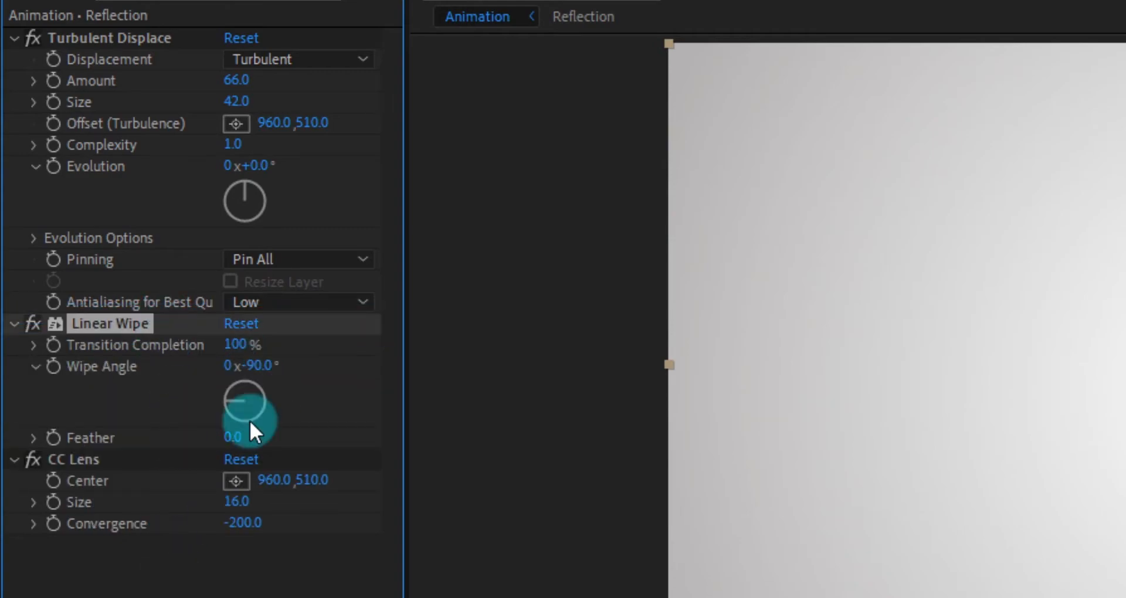
Set the Linear Wipe angle to about -61 degrees on the reflection
drag(251, 402, 281, 453)
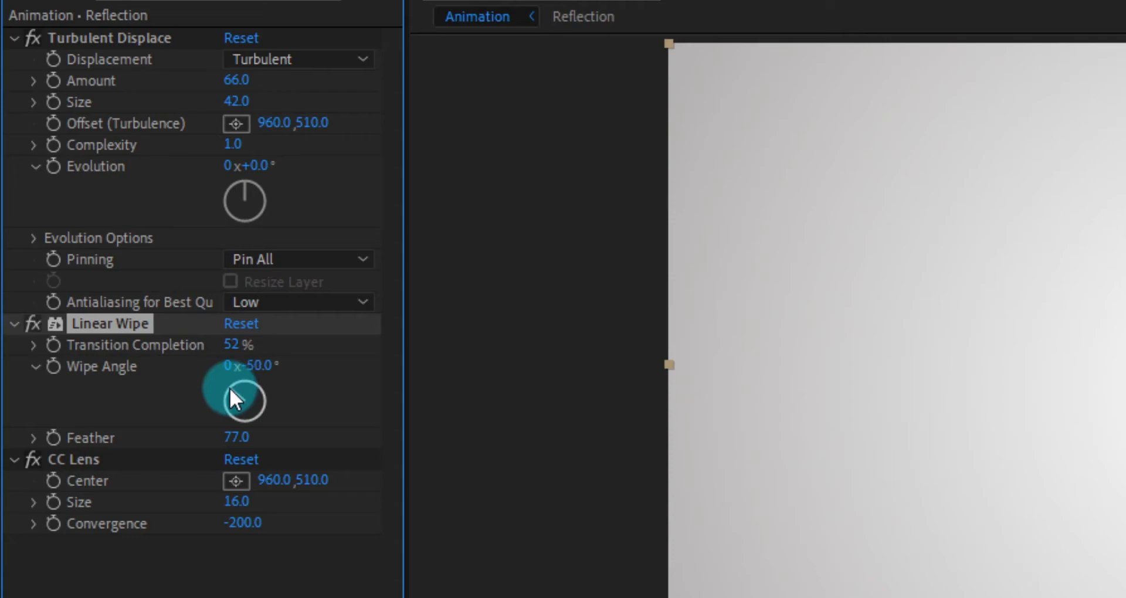
drag(237, 399, 258, 413)
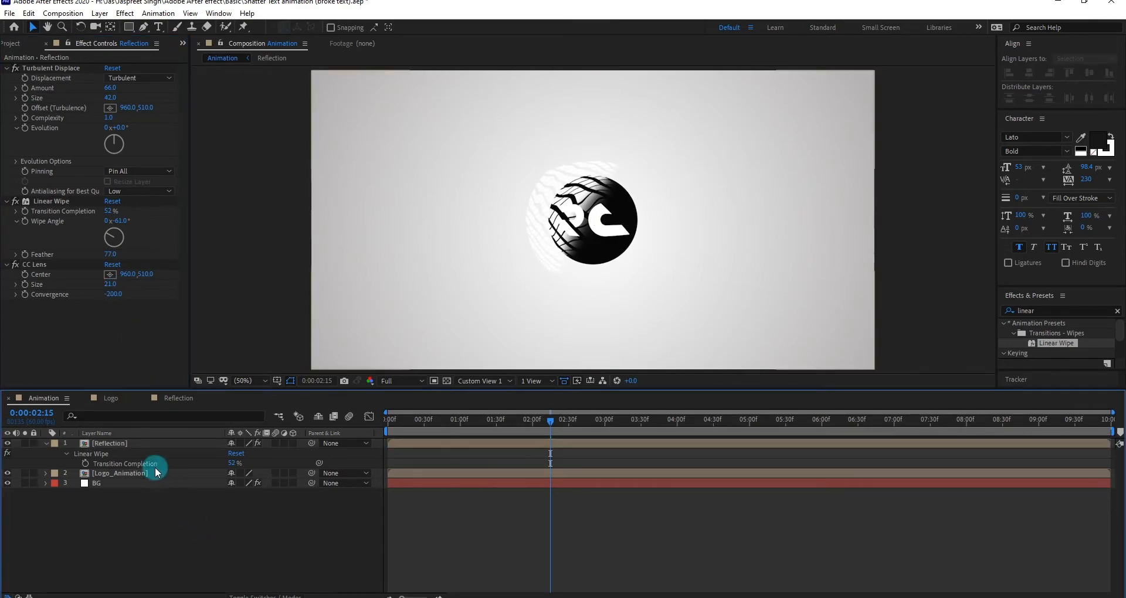
Place Logo_Animation above Reflection and set Reflection's Track Matte to Alpha Matte
click(108, 443)
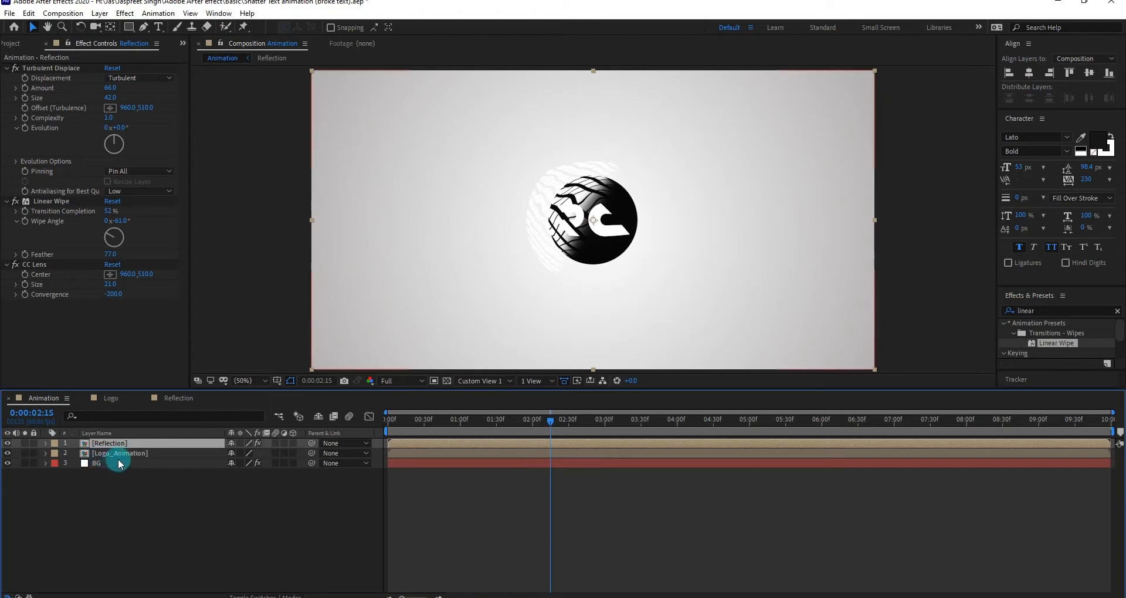
click(108, 443)
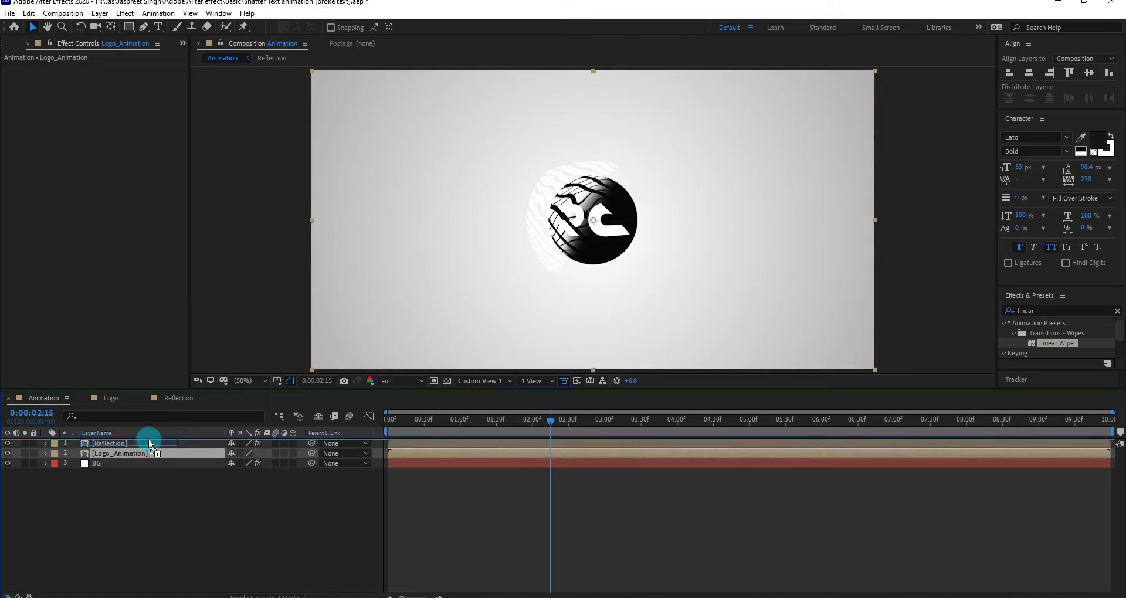
key(f4)
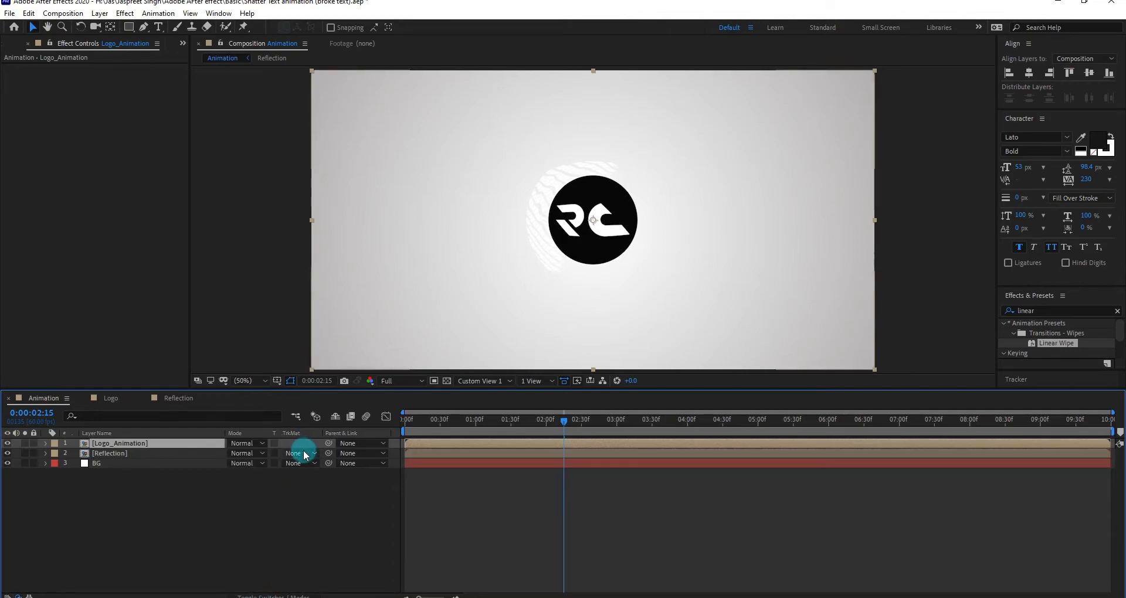
click(298, 453)
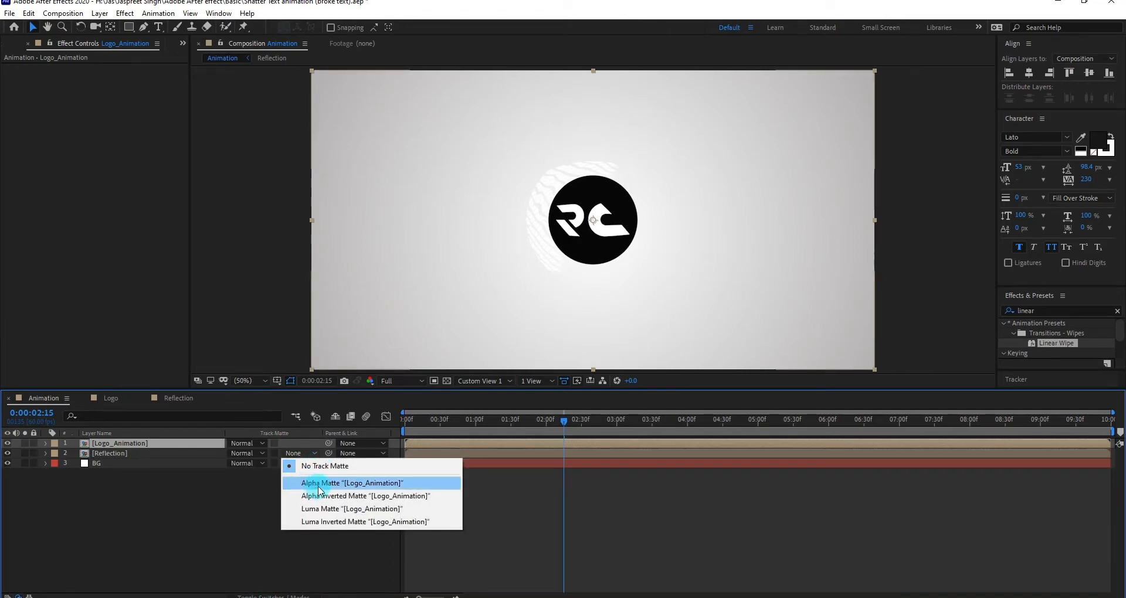
click(351, 483)
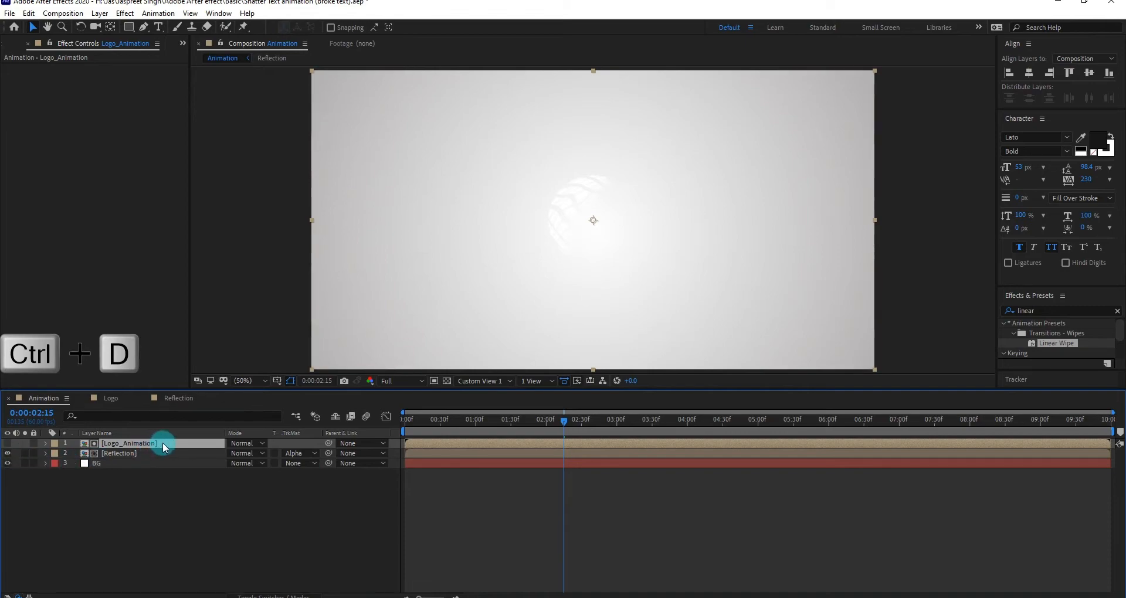
Duplicate the logo layer for a visible copy below, fade Reflection to 14% and return to the start
key(ctrl+d)
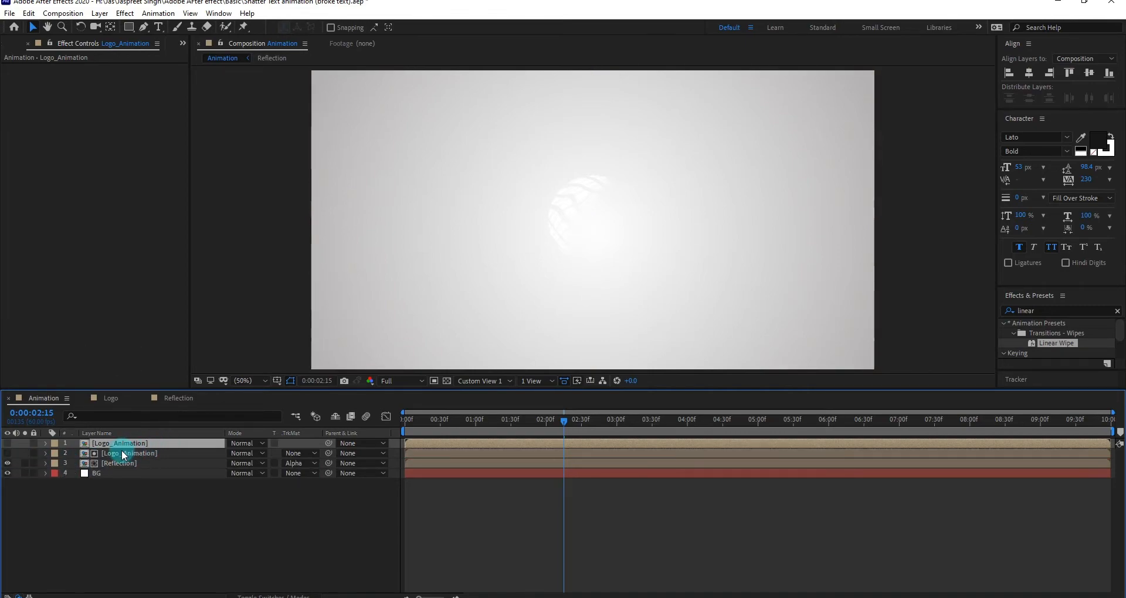
click(119, 444)
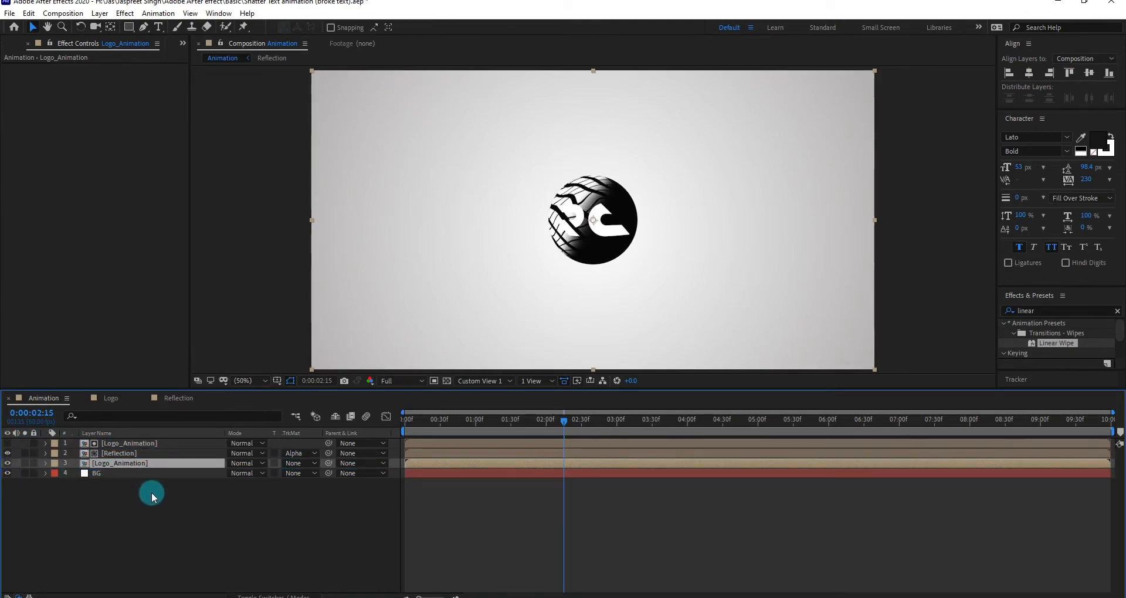
click(119, 453)
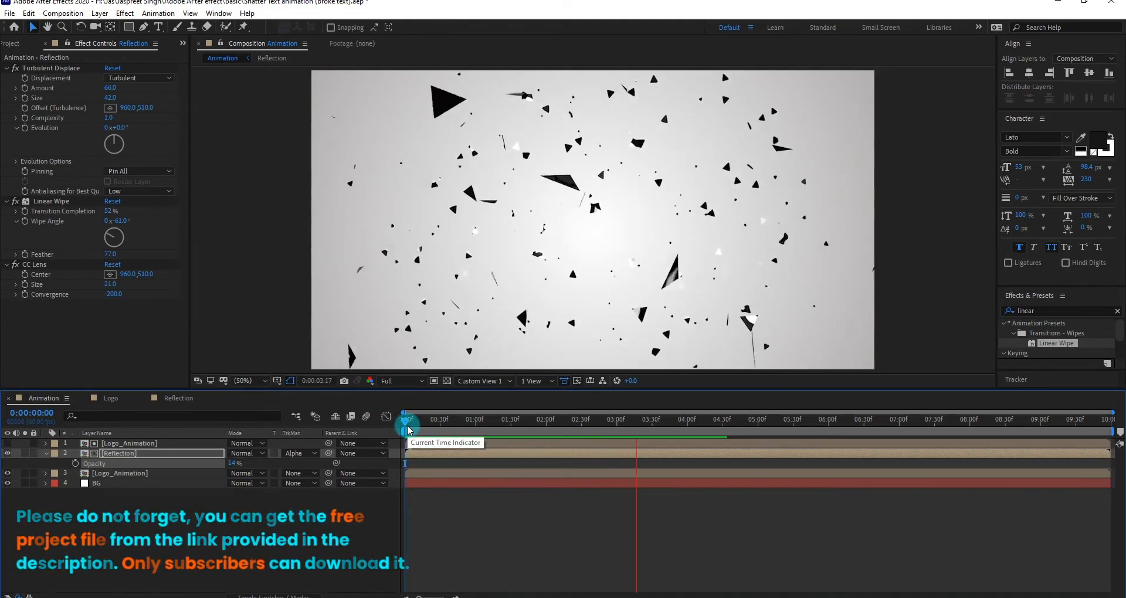
click(687, 420)
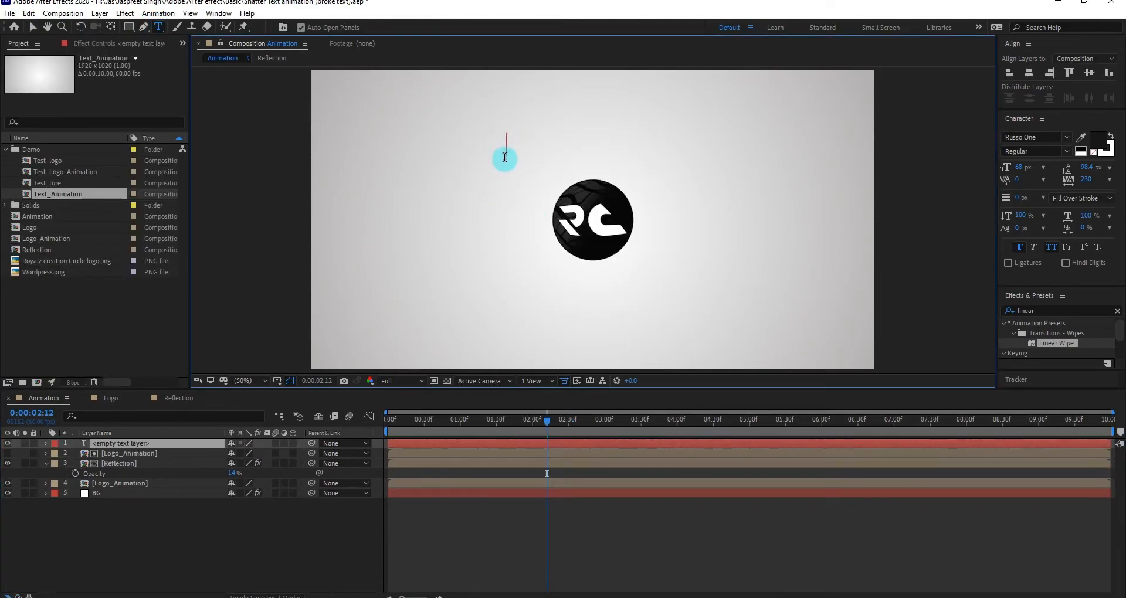
Add 'Royalz creation' text as a 3D layer and move it below Logo_Animation
text(Royalz creation)
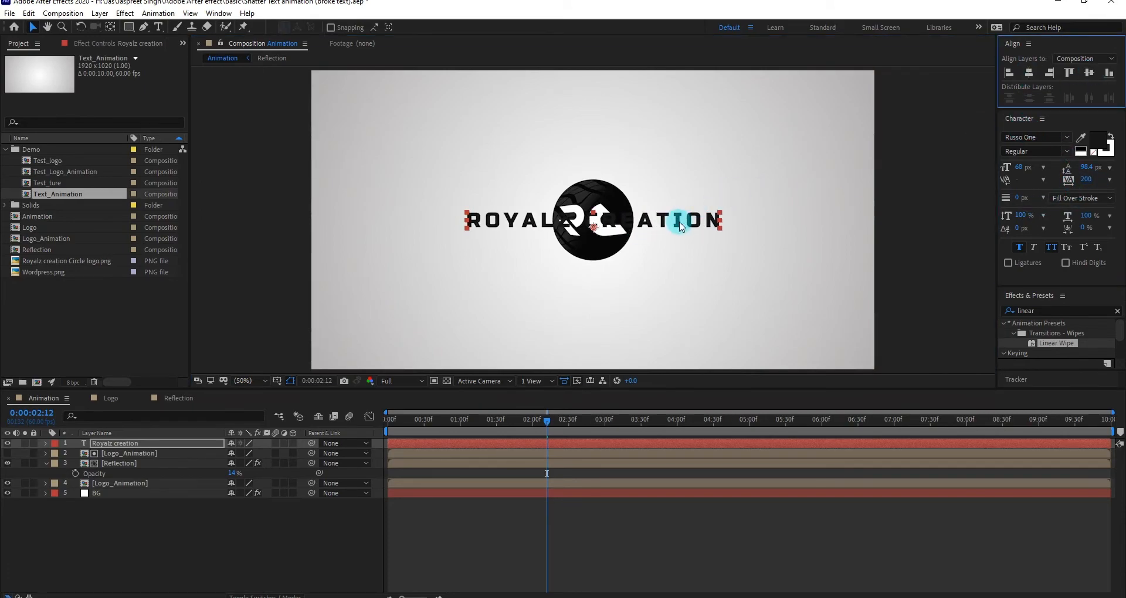
drag(548, 419, 568, 419)
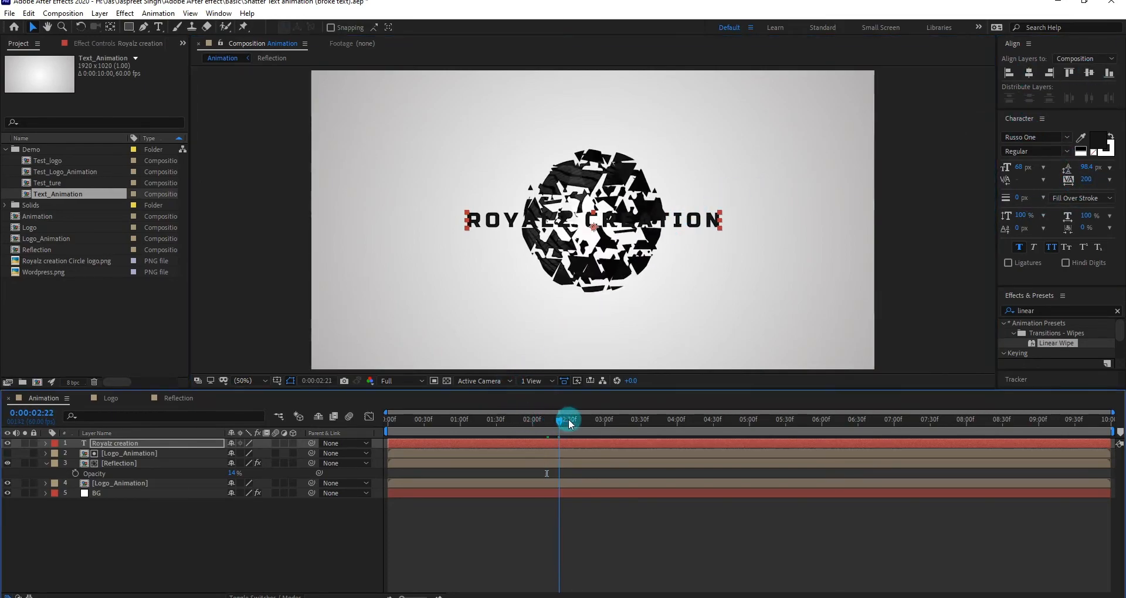
drag(570, 419, 558, 419)
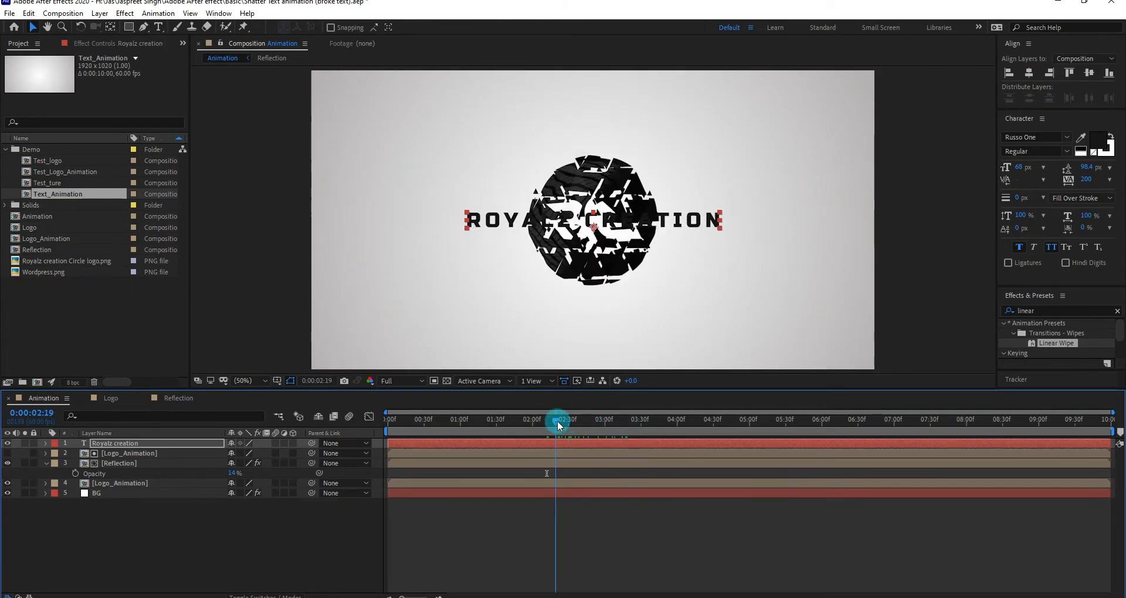
drag(115, 444, 115, 482)
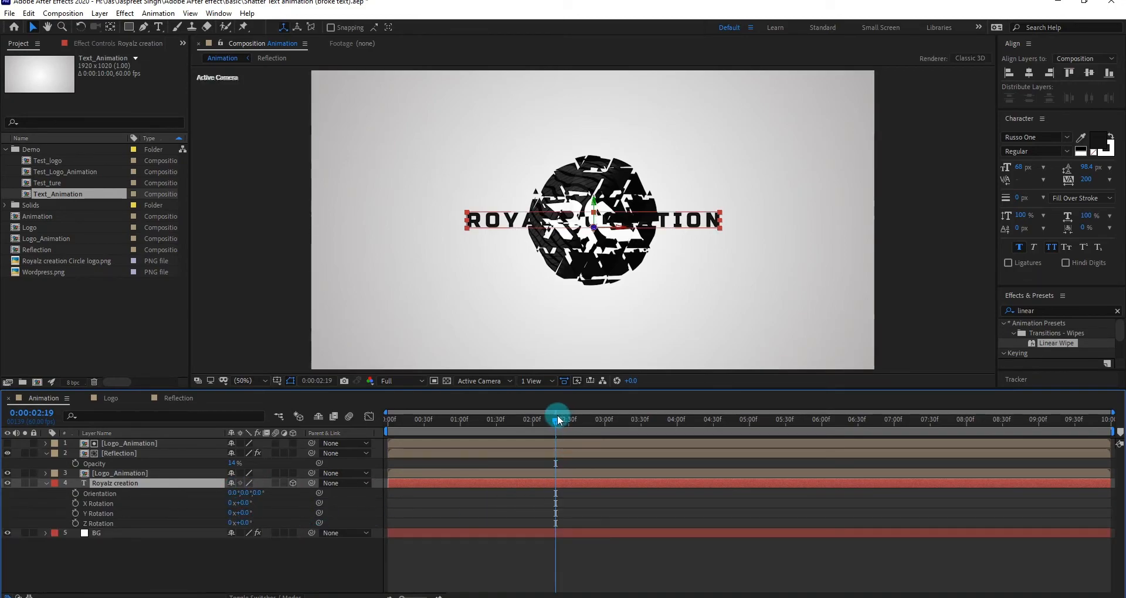
Keyframe the text's Y Rotation from -90° at 2:12 to 0° at 2:28 and preview it
drag(558, 419, 548, 419)
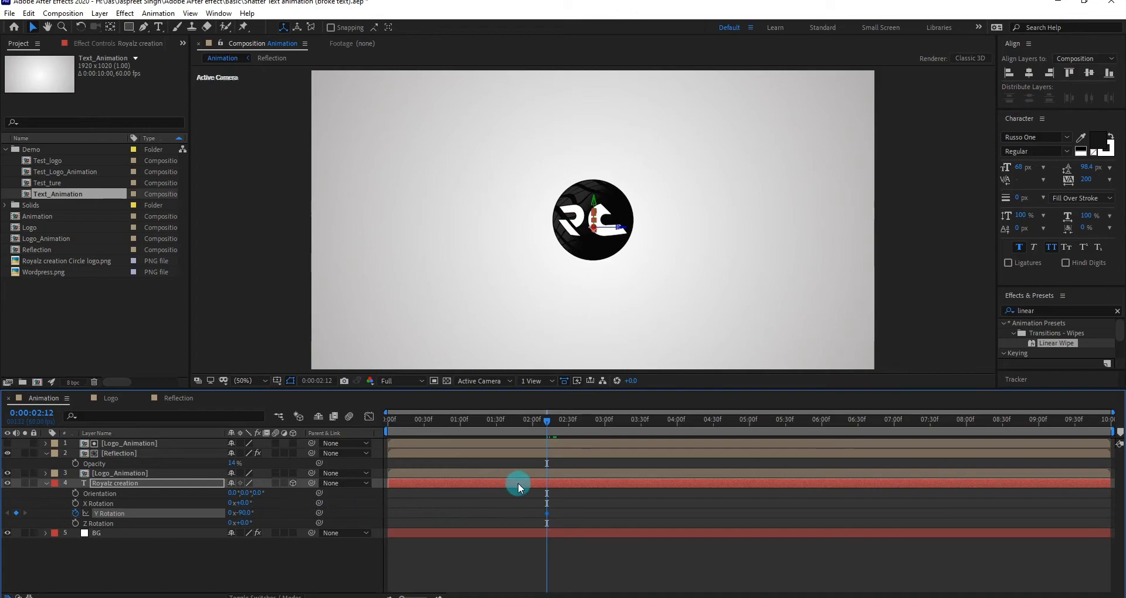
drag(547, 421, 568, 422)
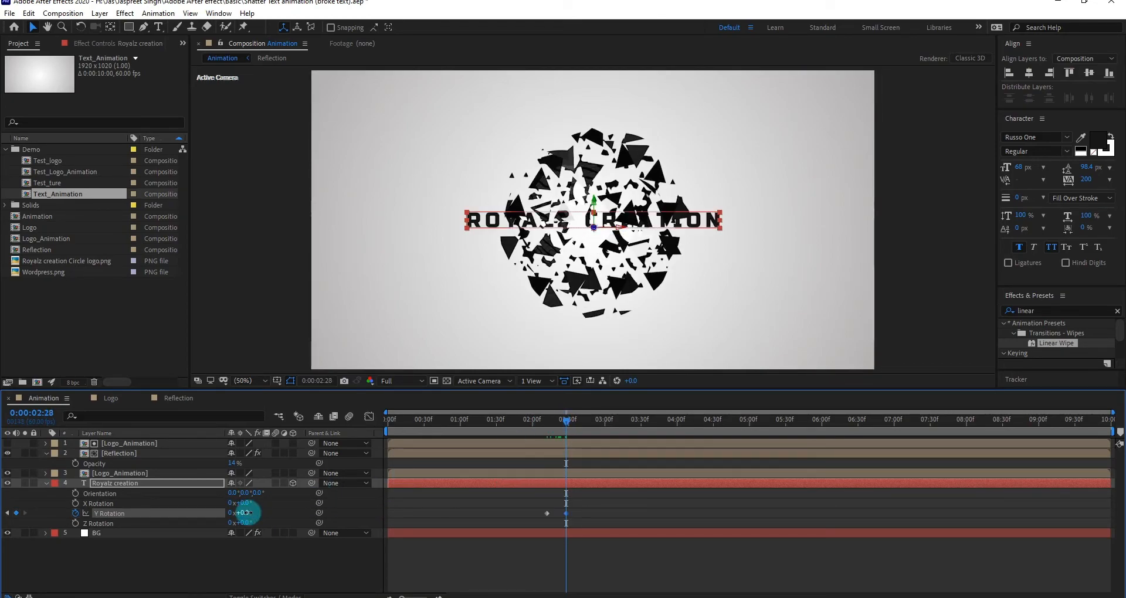
drag(565, 419, 577, 419)
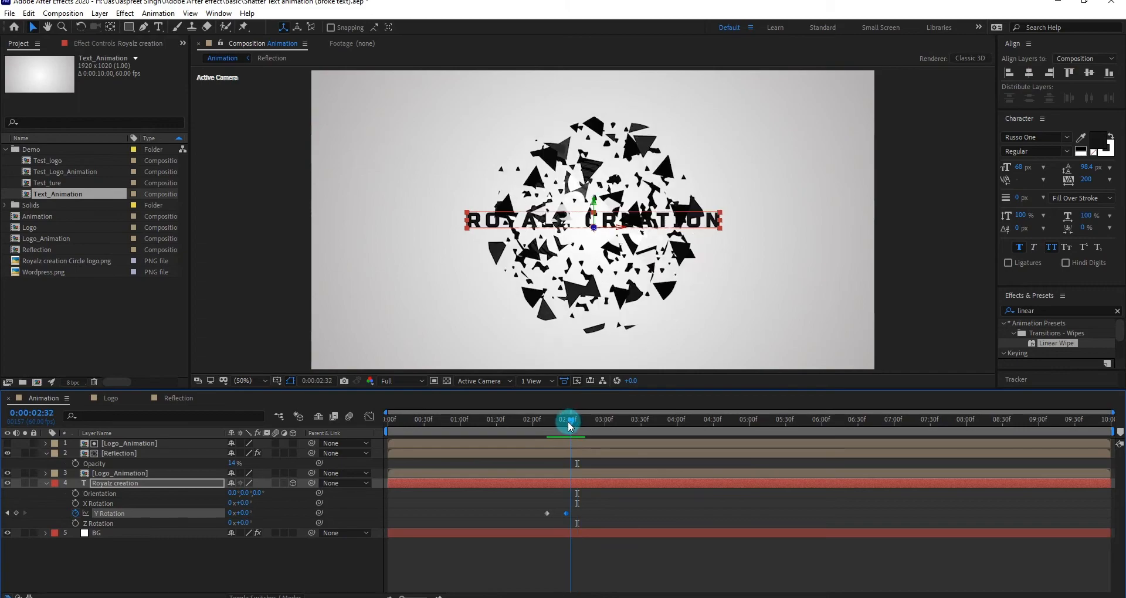
drag(568, 420, 582, 420)
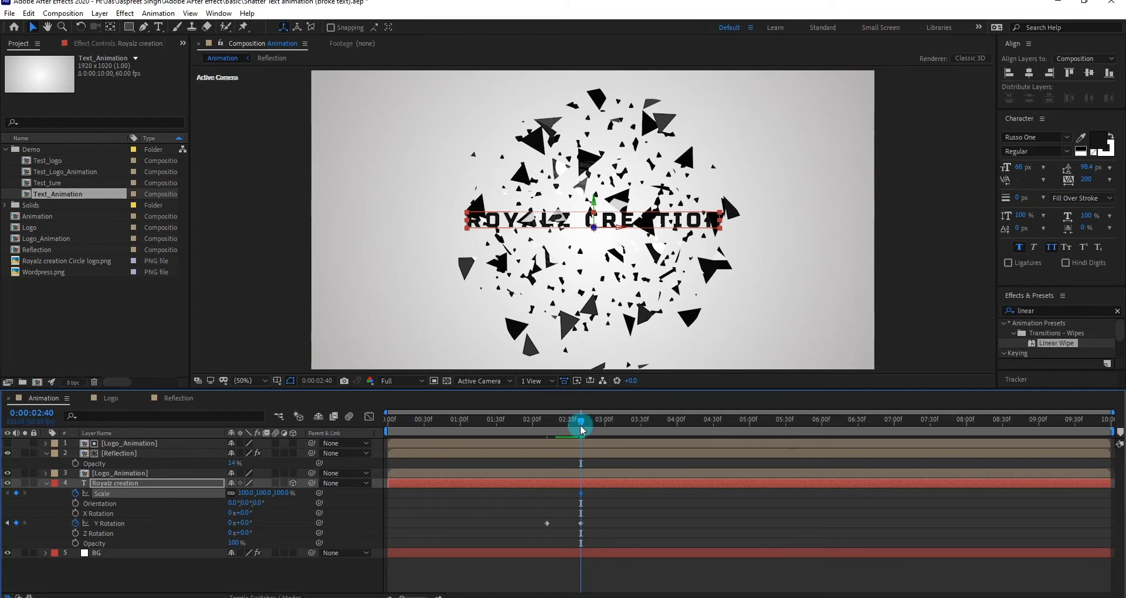
Animate the text's Scale so it grows in from a reduced starting value
drag(580, 424, 548, 436)
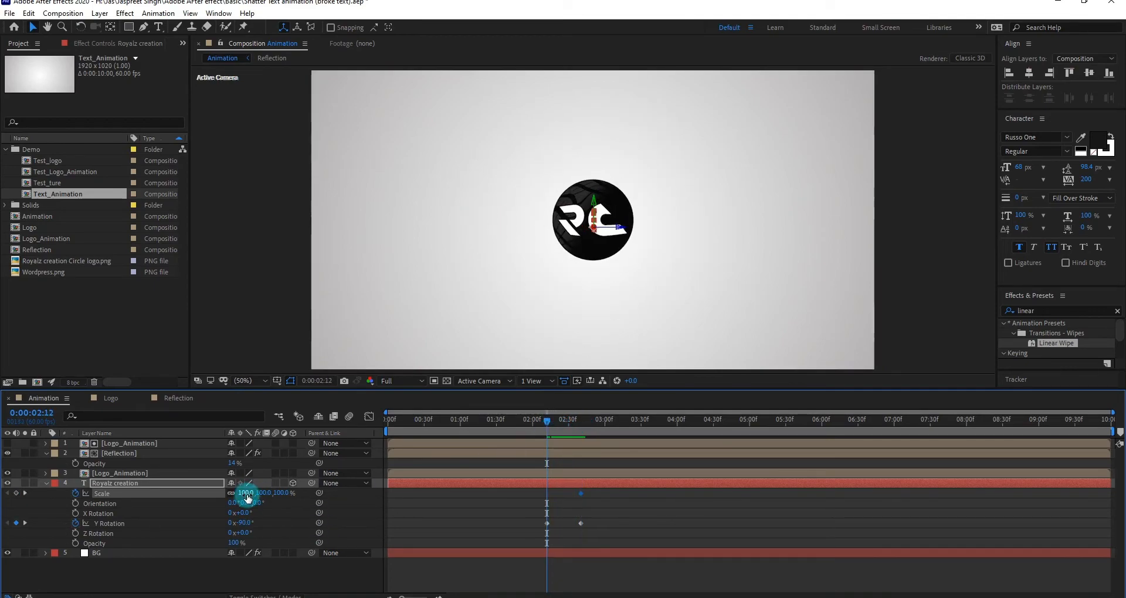
drag(248, 494, 226, 494)
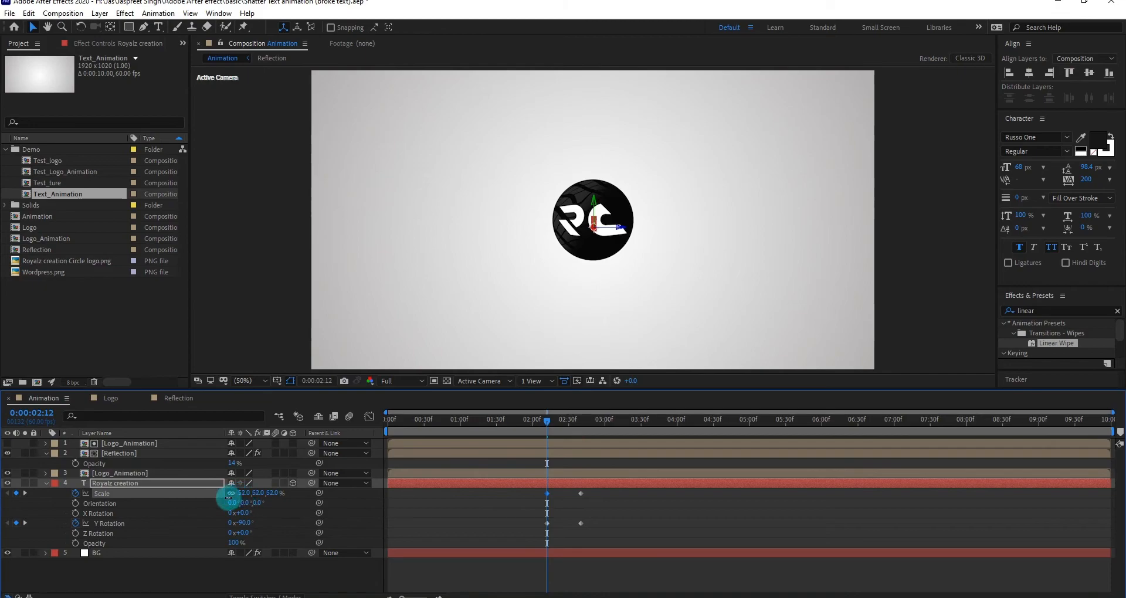
drag(548, 423, 558, 423)
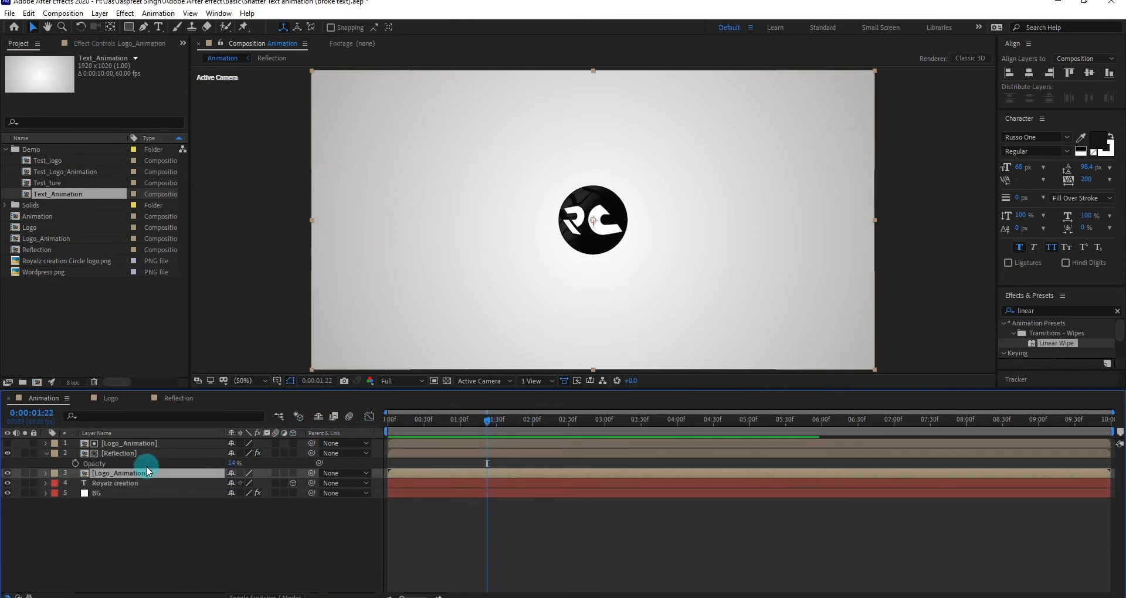
Duplicate the logo as a 'Shadow' layer scaled to about 137,-16 so it lies flat beneath
key(ctrl+d)
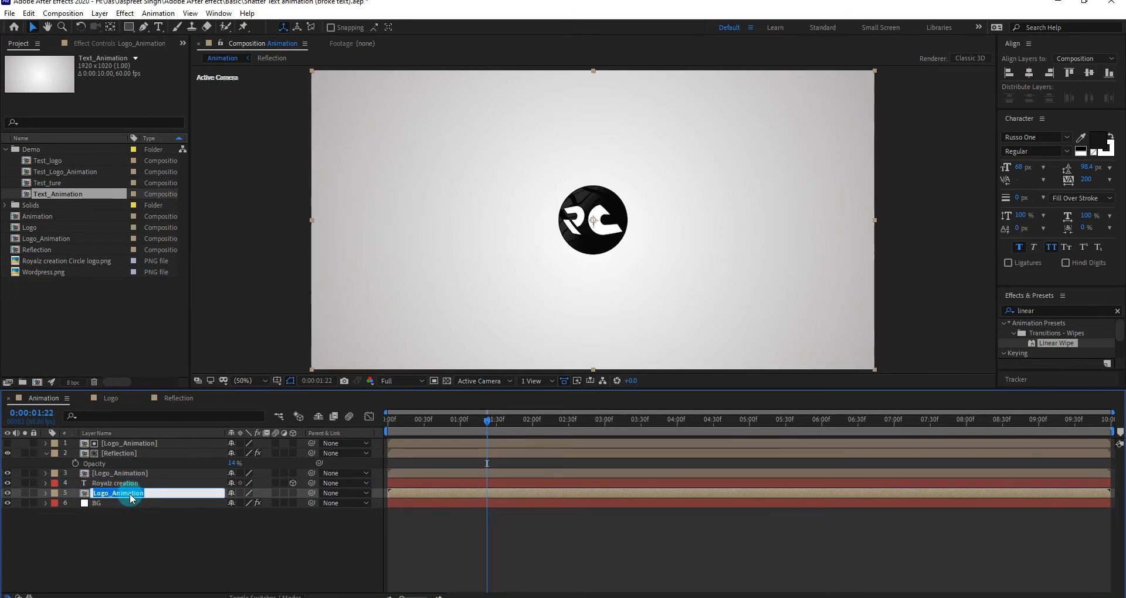
text(Shadow)
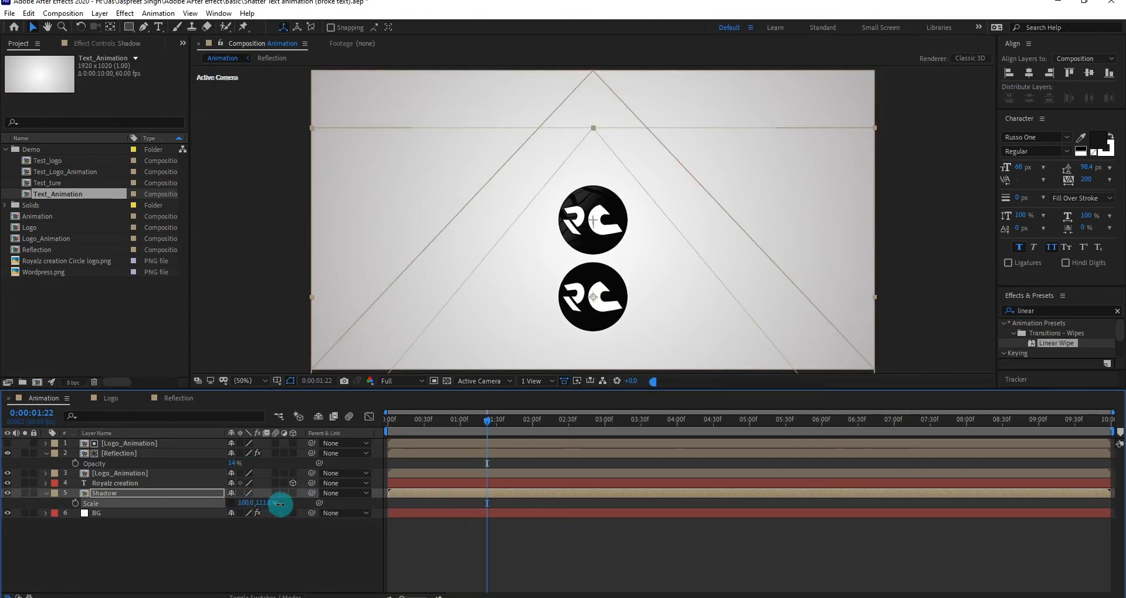
drag(281, 503, 221, 510)
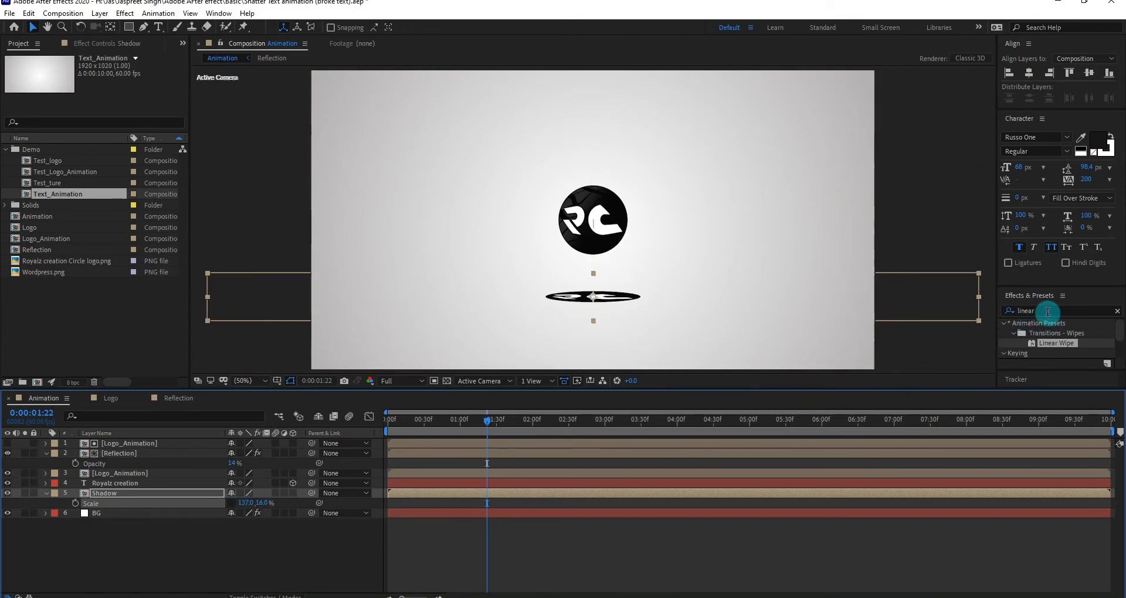
Apply Fast Box Blur to the Shadow layer with Blur Radius raised to 58
text(fast)
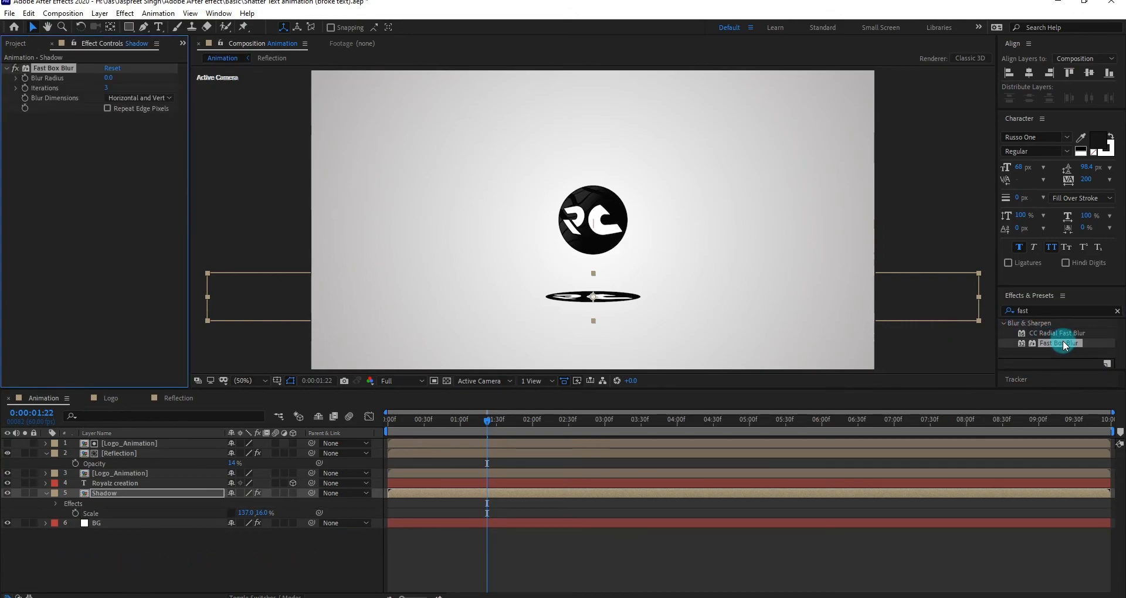
drag(109, 77, 134, 77)
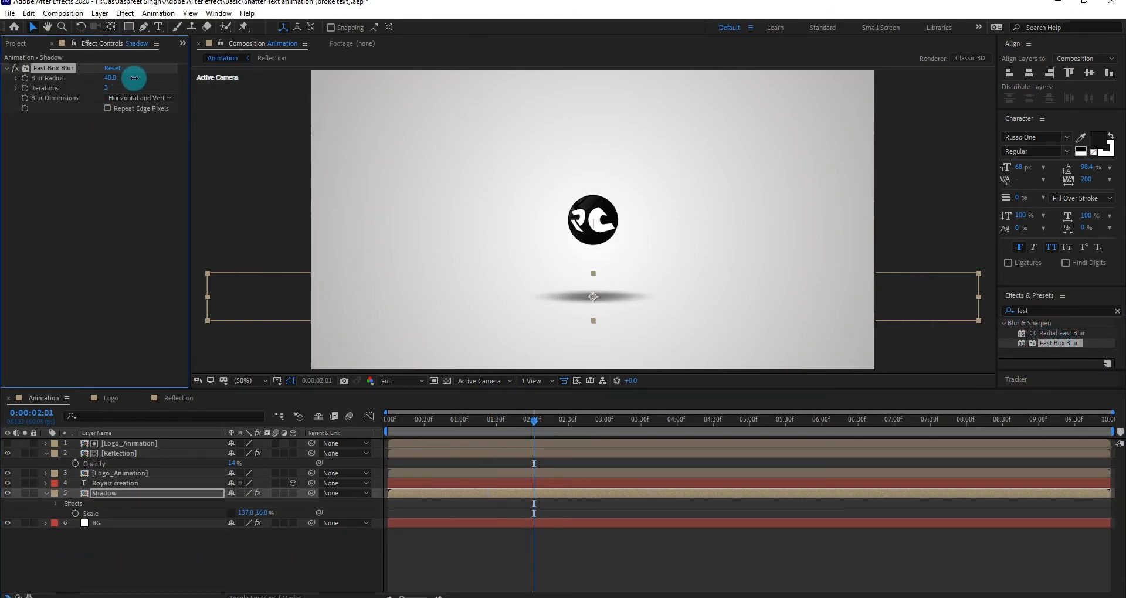
drag(109, 78, 132, 81)
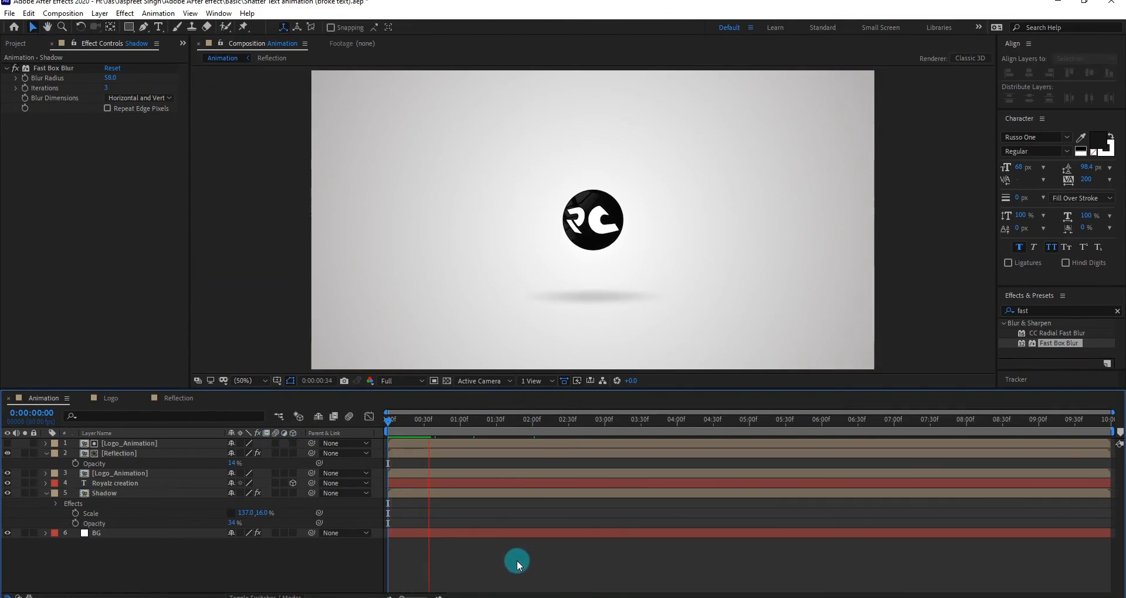
Set the Shadow layer's Opacity to 34% and preview the intro from the start
click(459, 419)
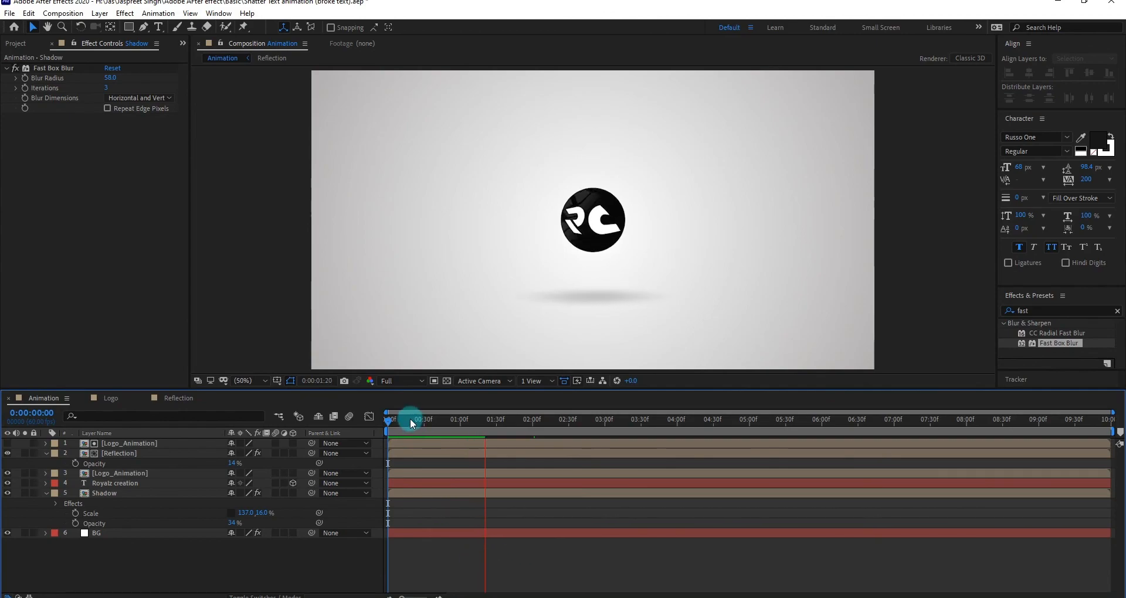
drag(409, 420, 395, 420)
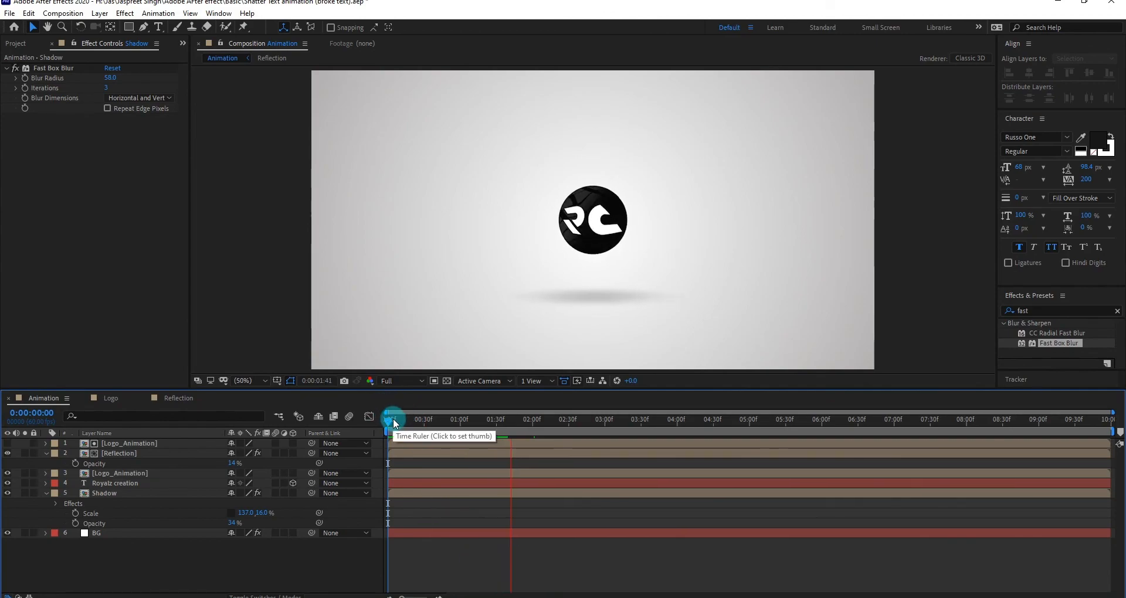